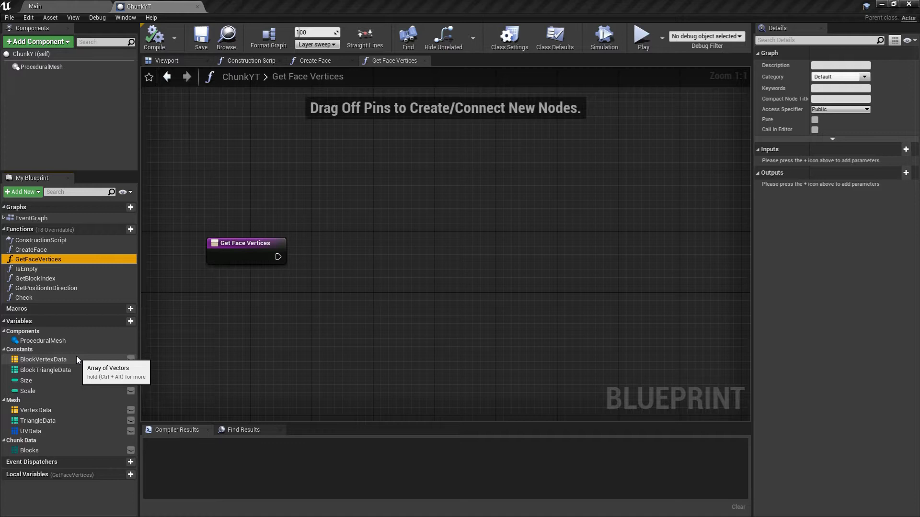
mouse_move(389, 77)
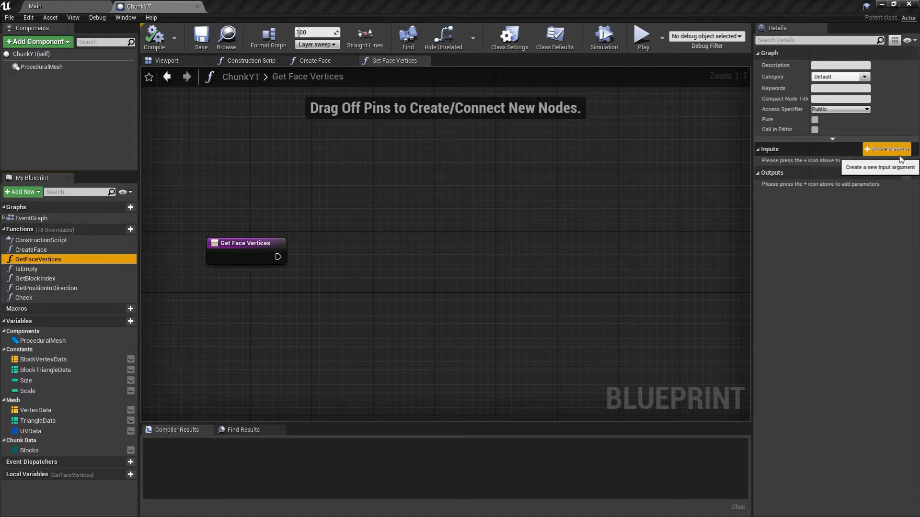
Add a Direction input to Get Face Vertices using the Direction enum type
click(887, 149)
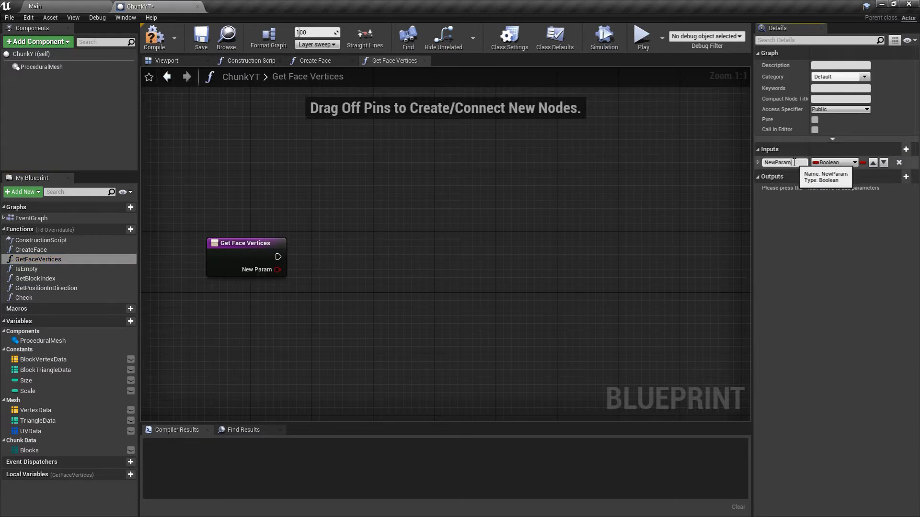
triple_click(784, 163)
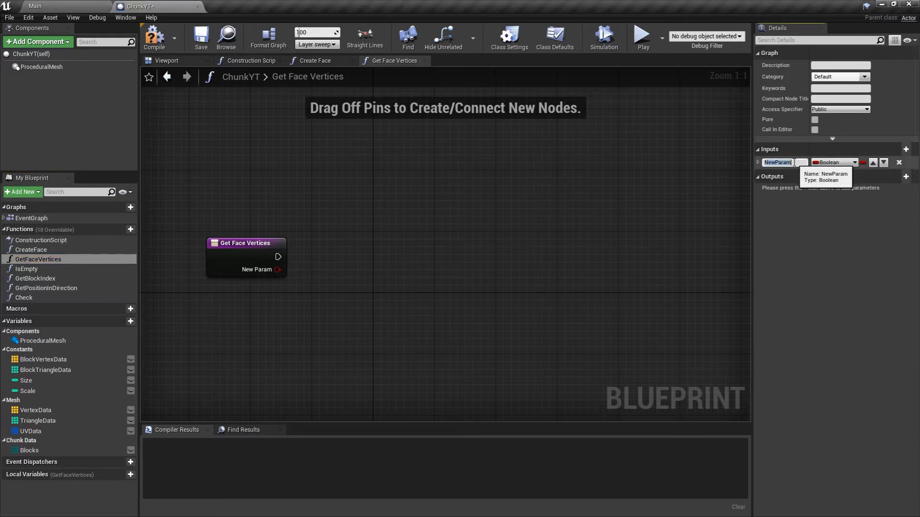
text(Direction)
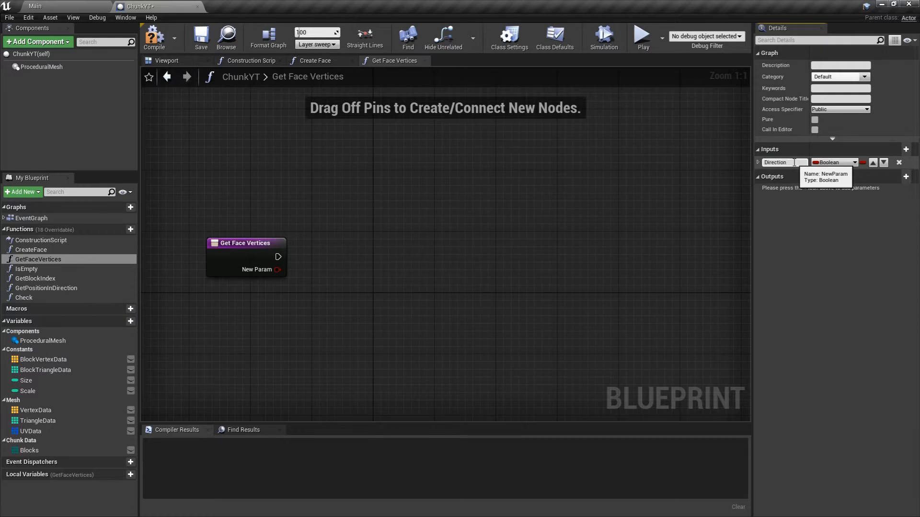
click(833, 162)
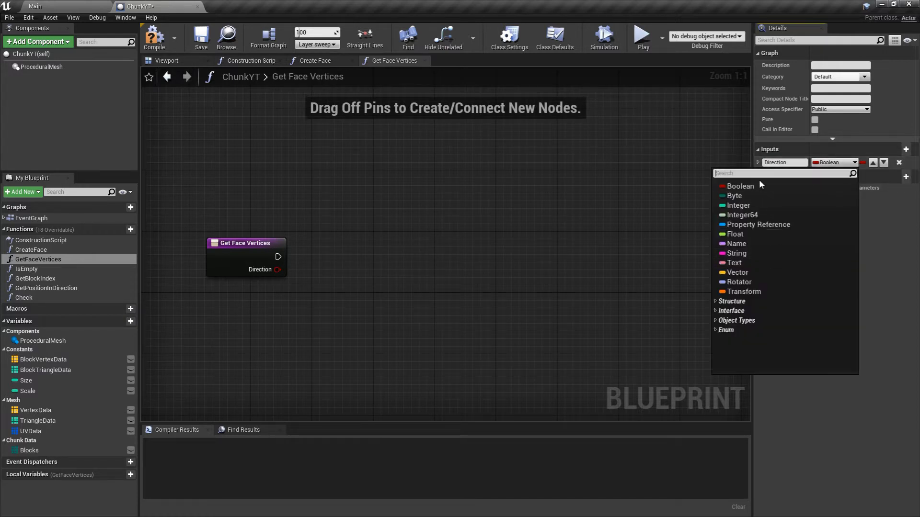
text(Direct)
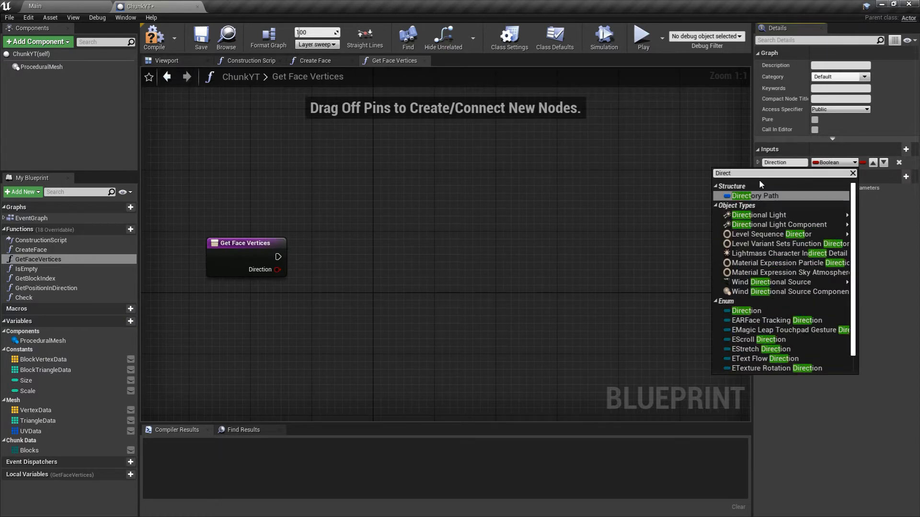
click(747, 311)
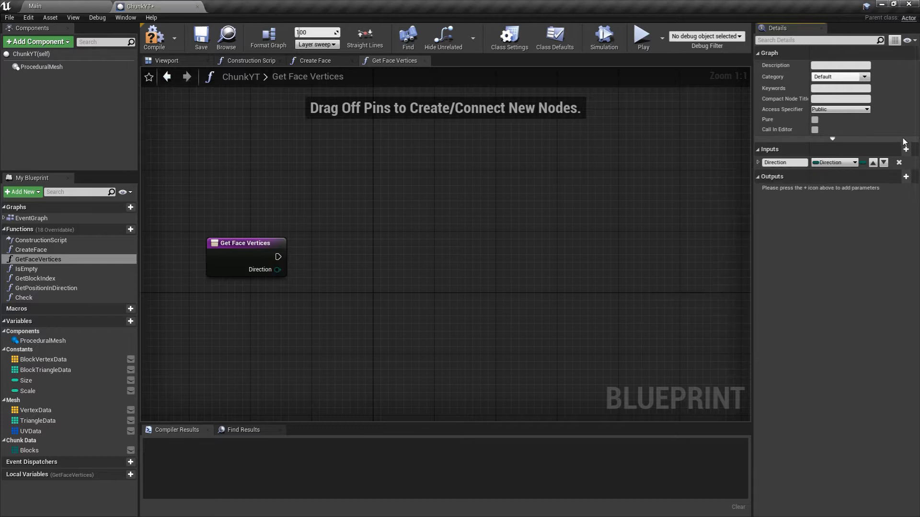
Add a second input named Scale of type Integer
click(905, 149)
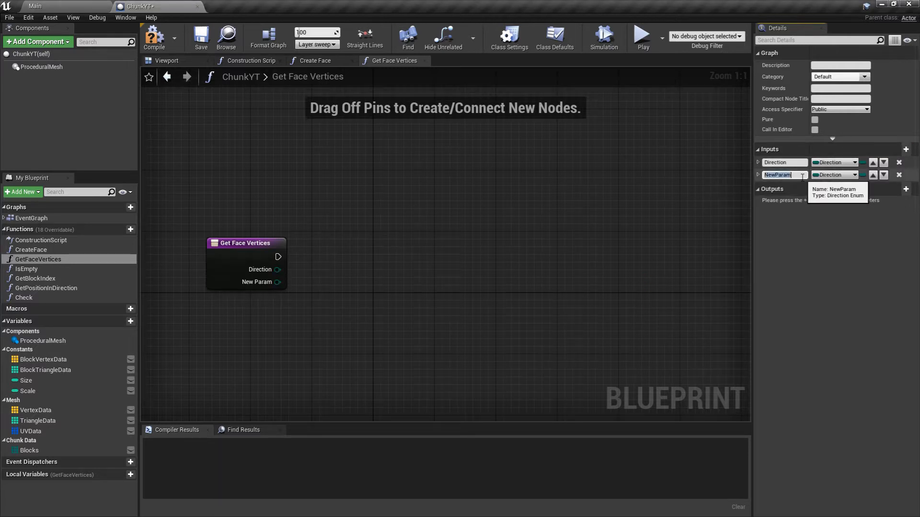
text(Scal)
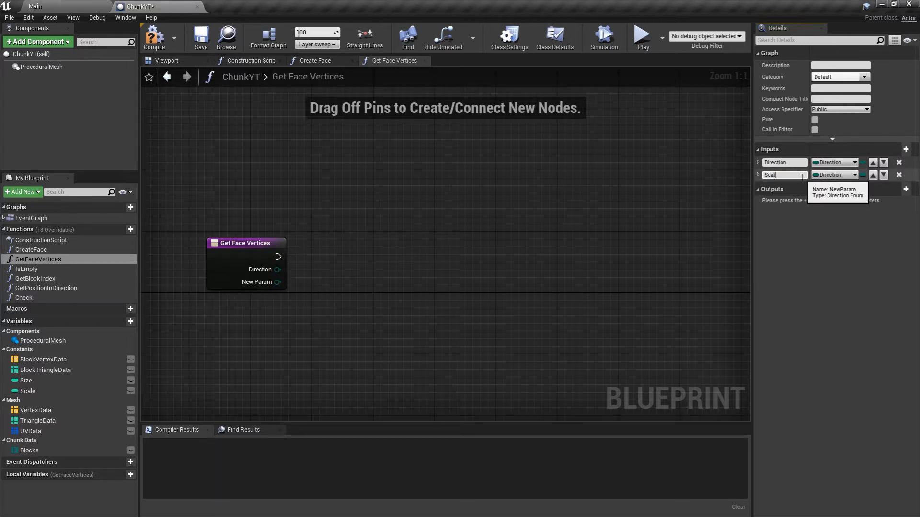
click(835, 175)
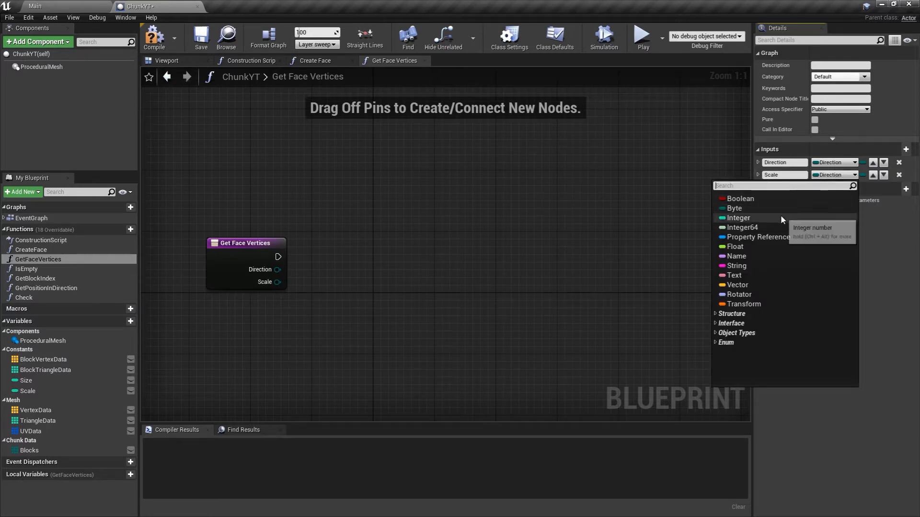
click(739, 218)
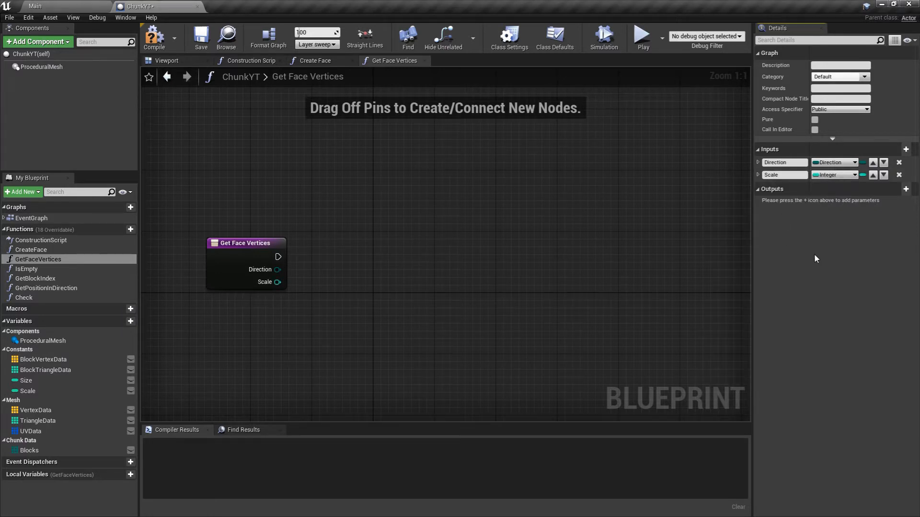
mouse_move(28, 391)
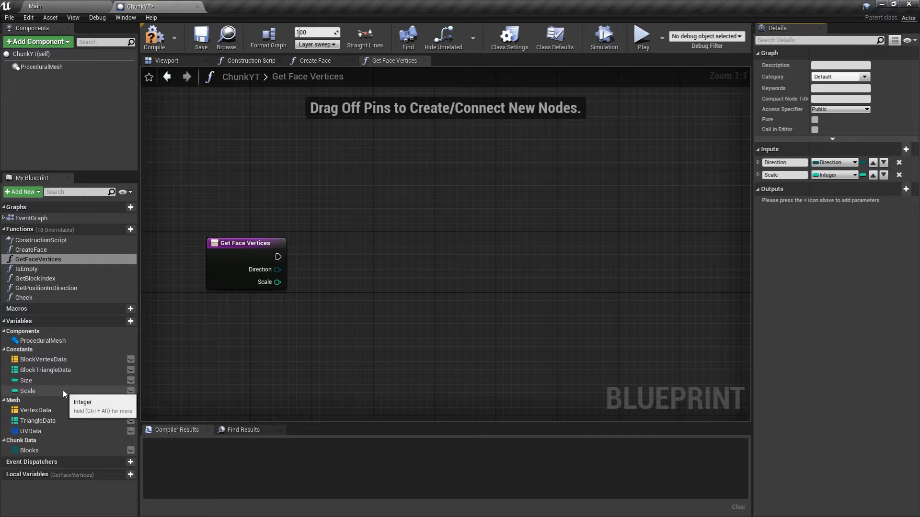
mouse_move(416, 345)
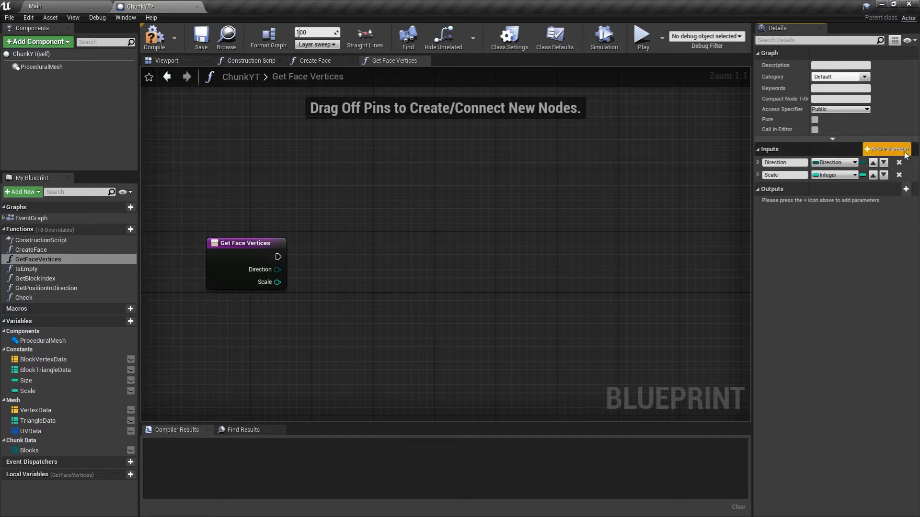
Add a Position input of type Int Vector
click(887, 149)
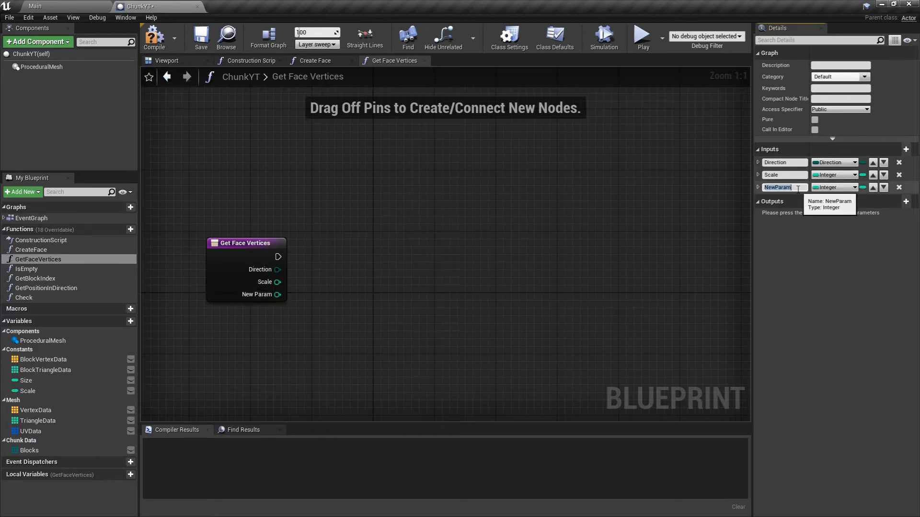
text(Position)
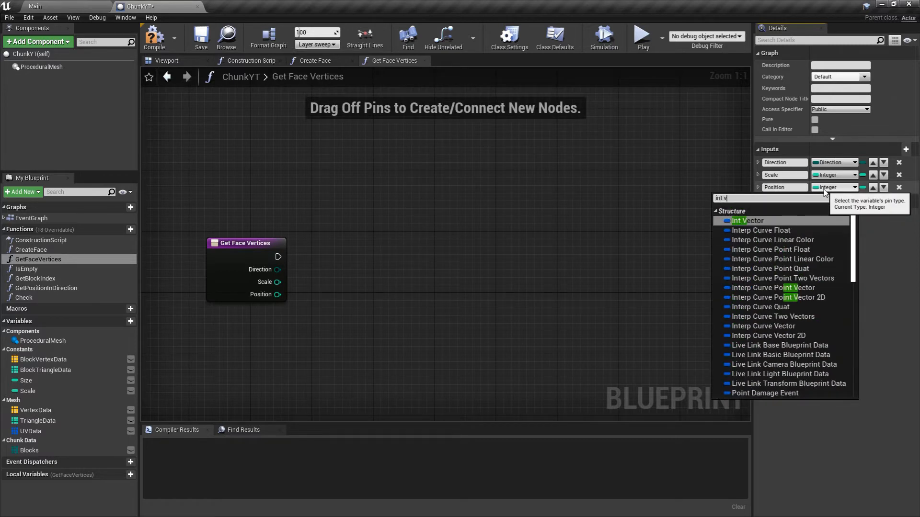
click(748, 221)
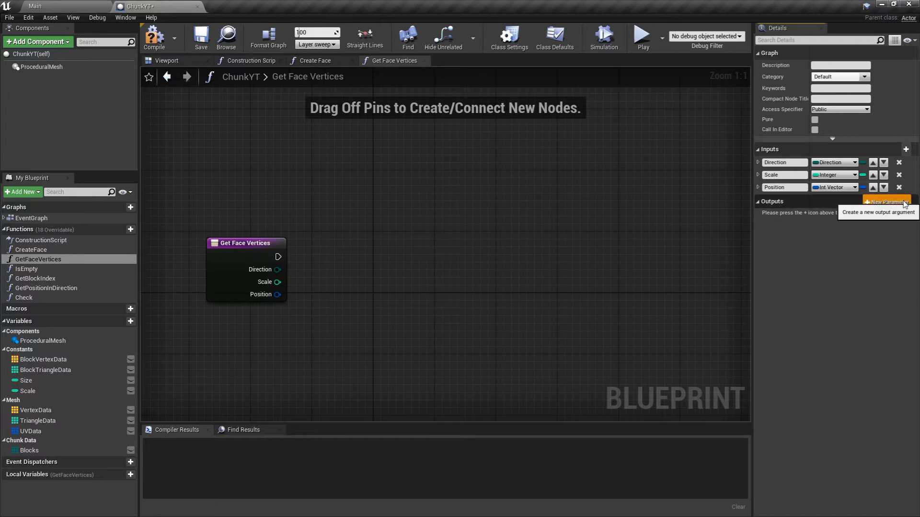
Add a Vertices output as a Vector array and move the Return Node to the right
click(886, 202)
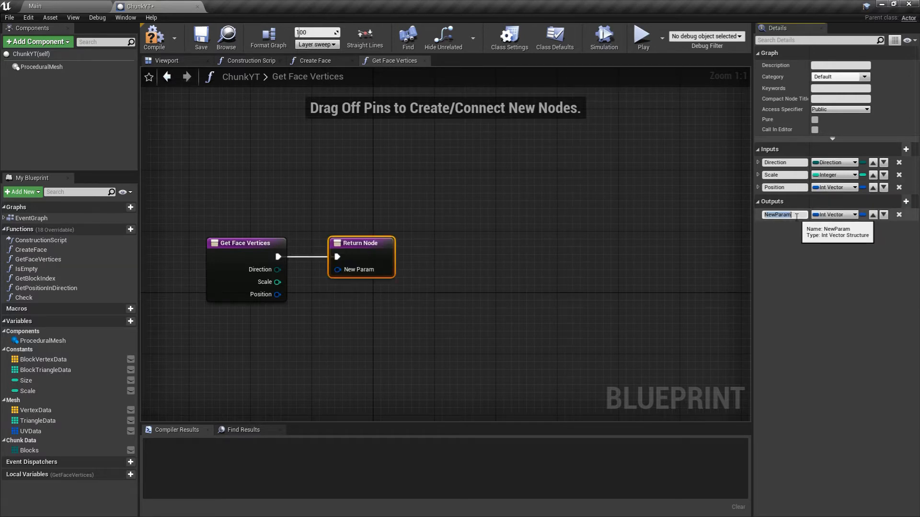
text(Vertices)
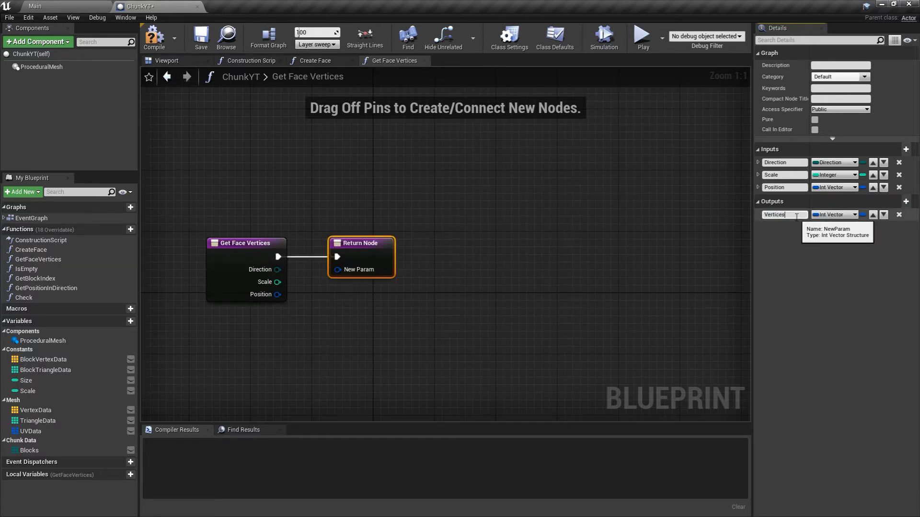
click(854, 215)
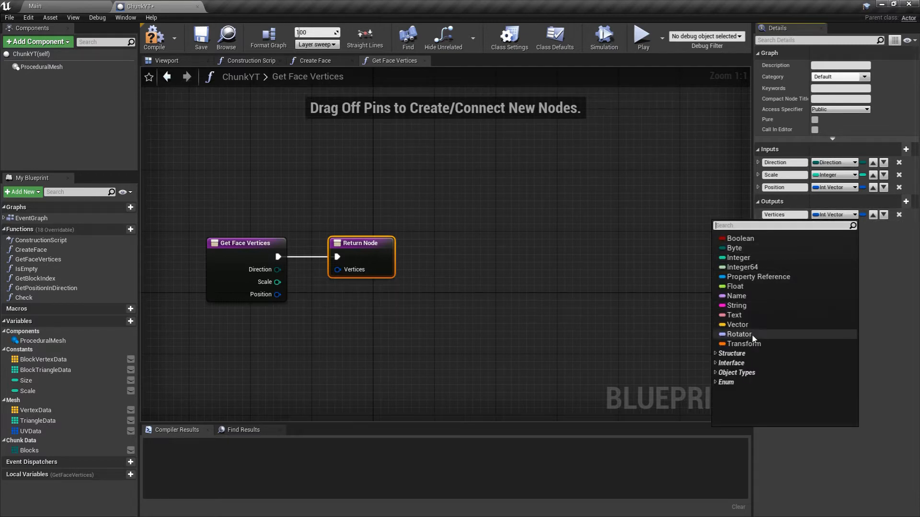
click(737, 325)
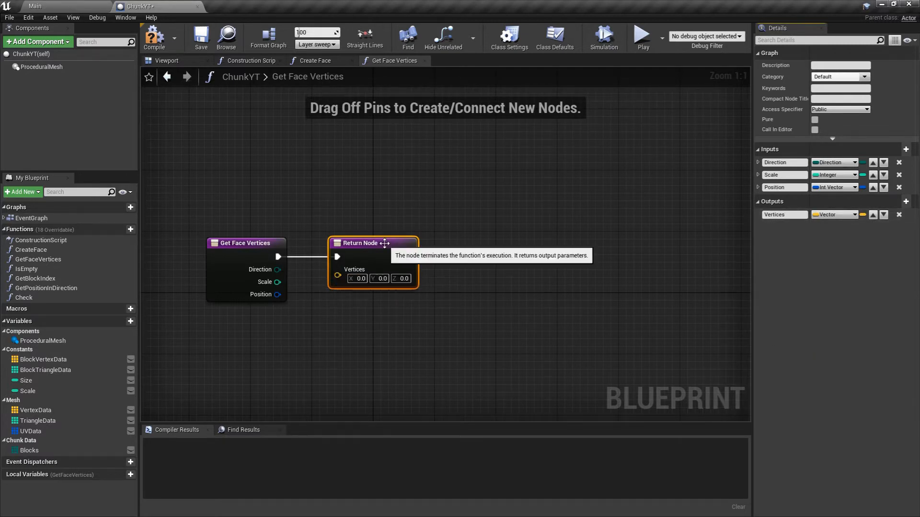
drag(373, 243, 563, 246)
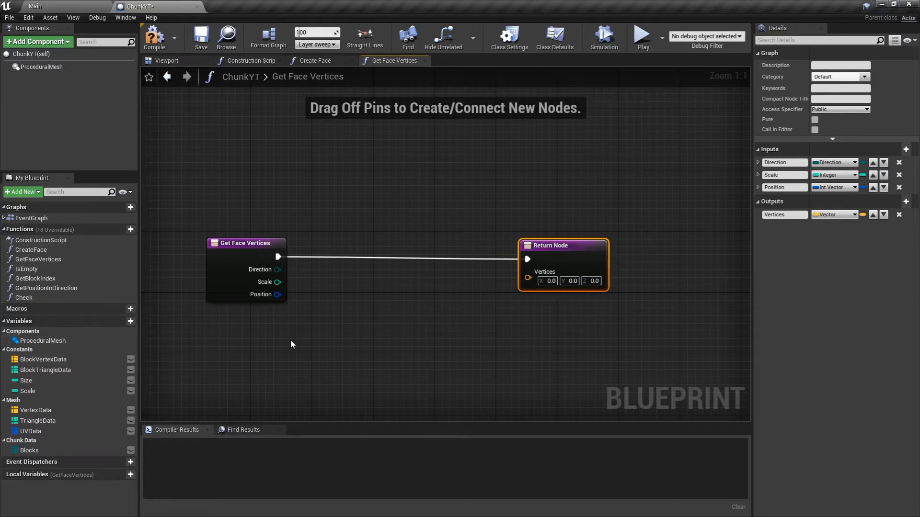
mouse_move(524, 348)
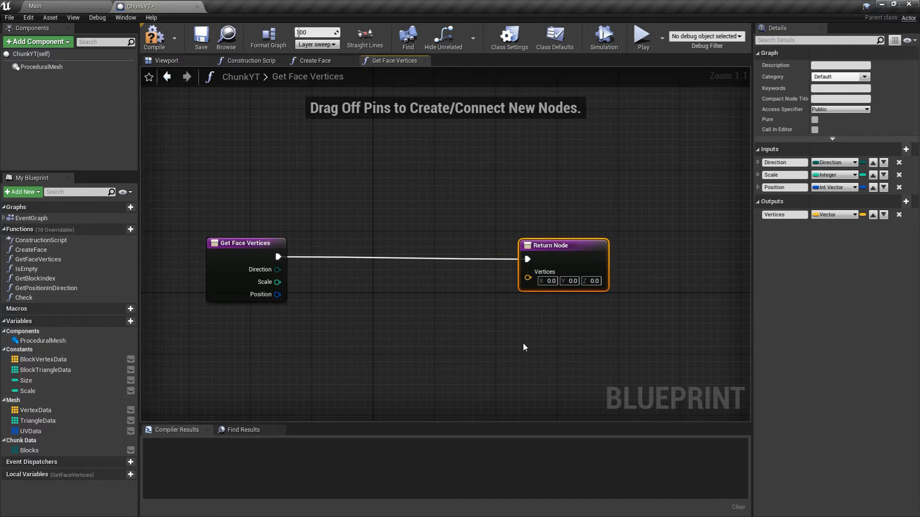
mouse_move(862, 214)
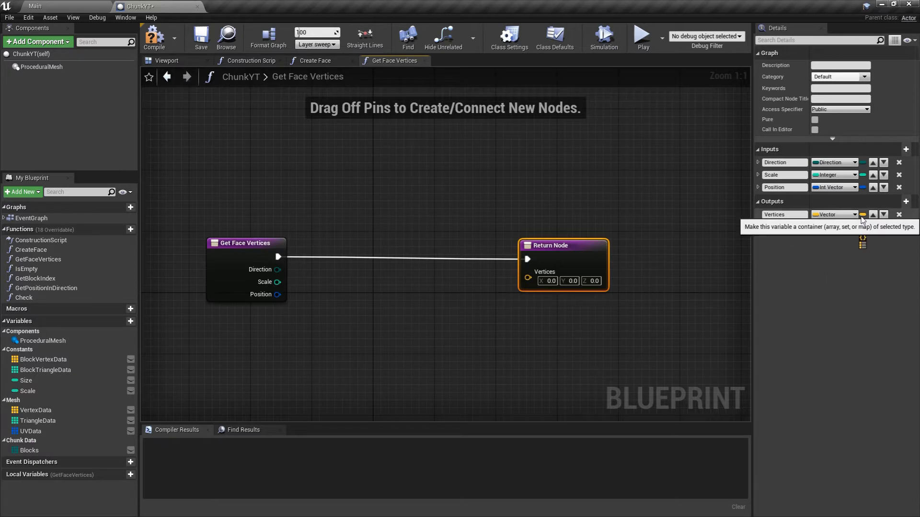
click(862, 215)
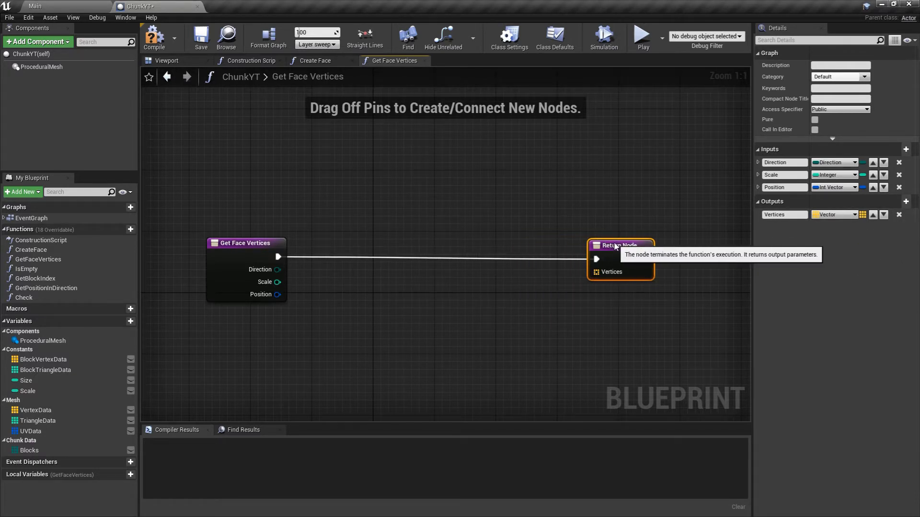
Create a local Vector array variable Data and place its getter near the Return Node's Vertices pin
click(129, 475)
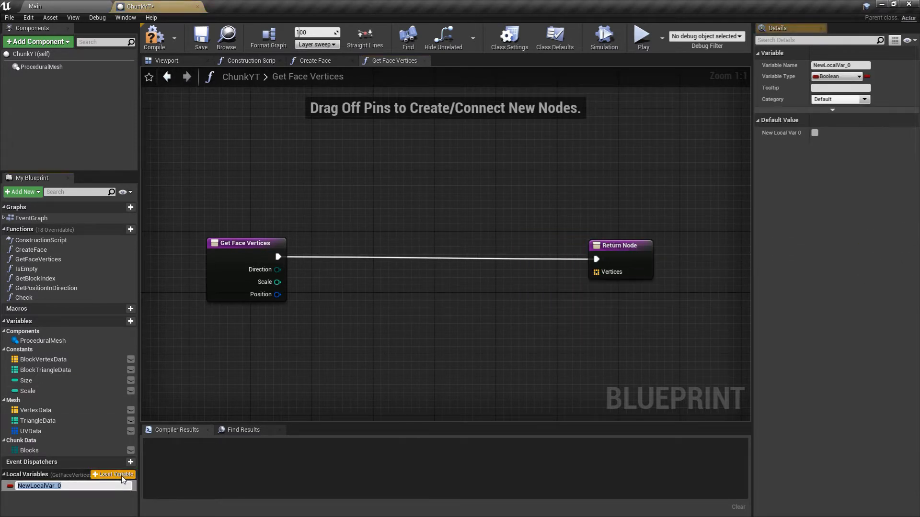
text(Data)
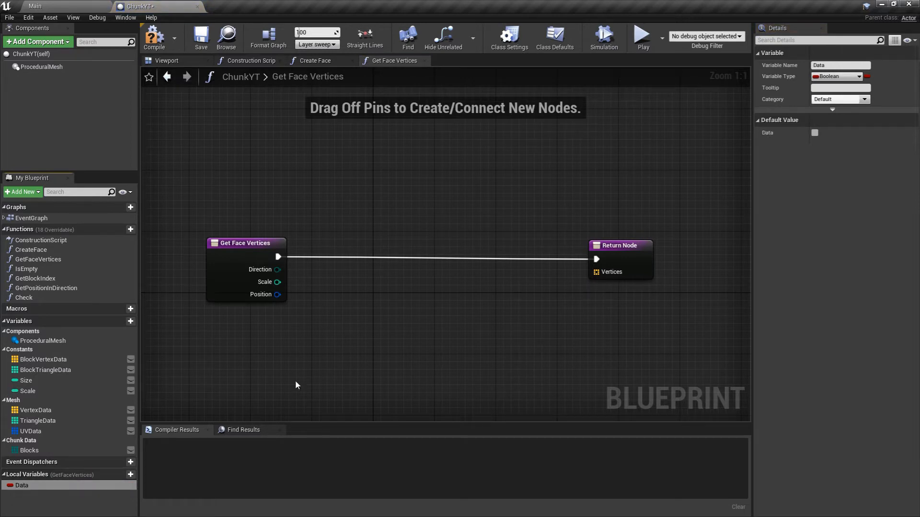
click(857, 77)
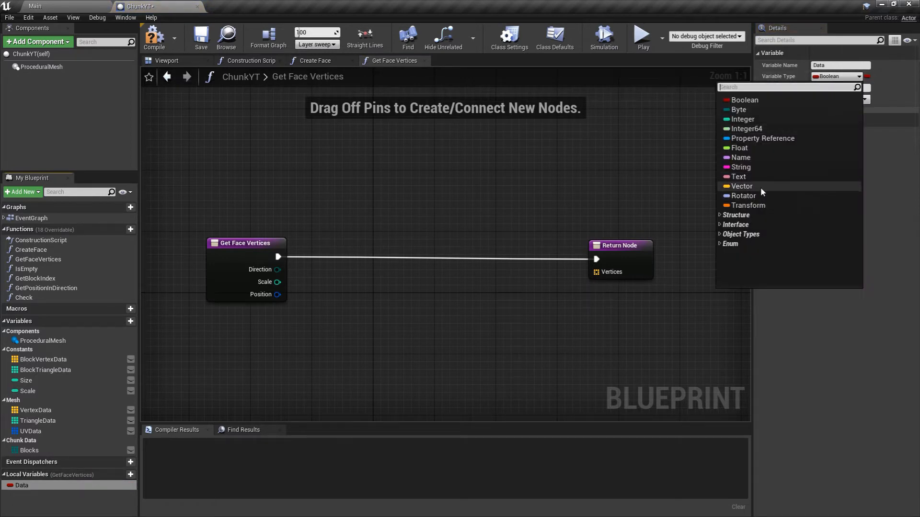
click(742, 186)
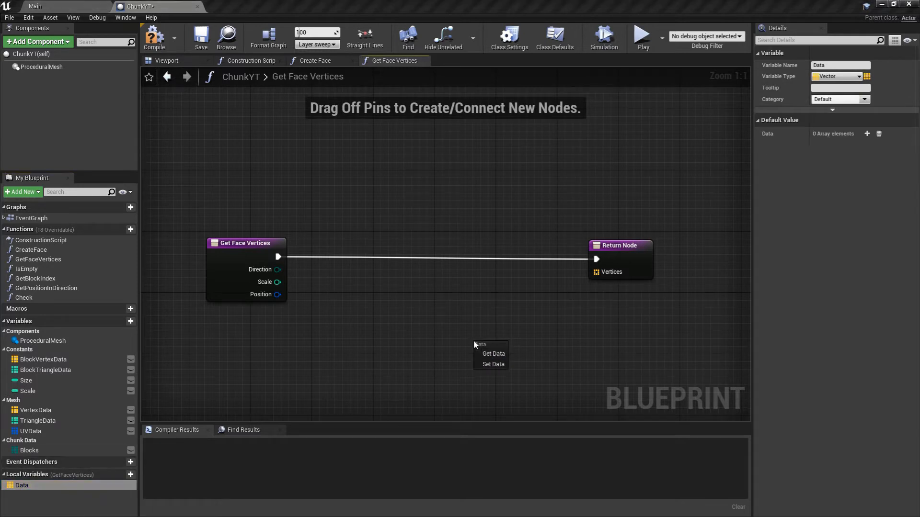
click(493, 353)
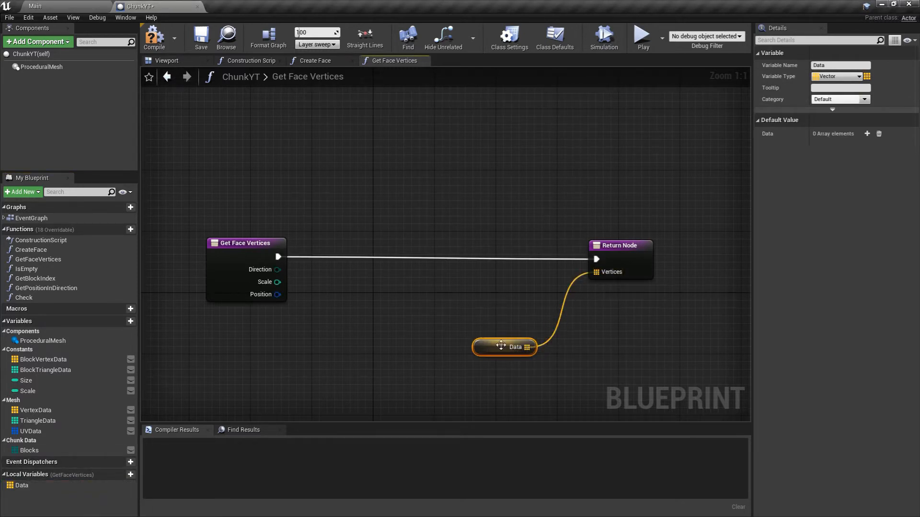
drag(504, 347, 543, 301)
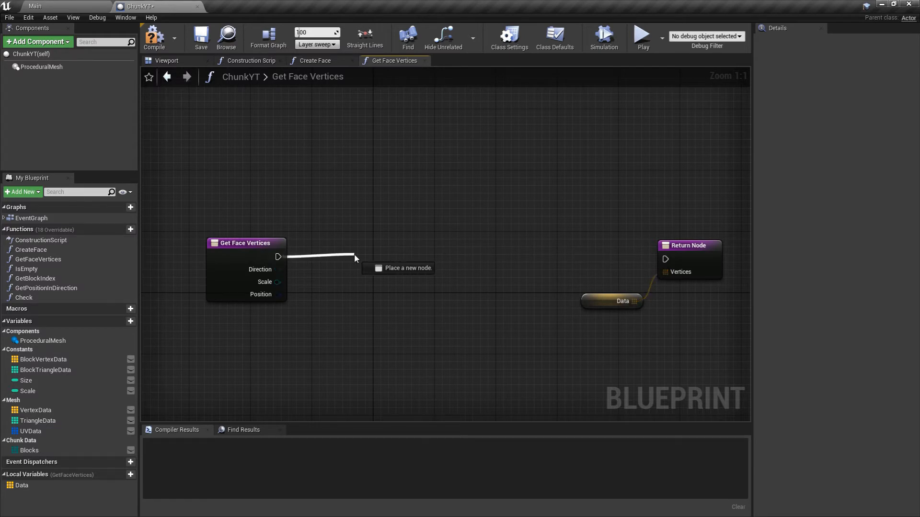
Add a For Loop with Last Index 3 after the entry node, wiring Completed to the Return Node
text(forlo)
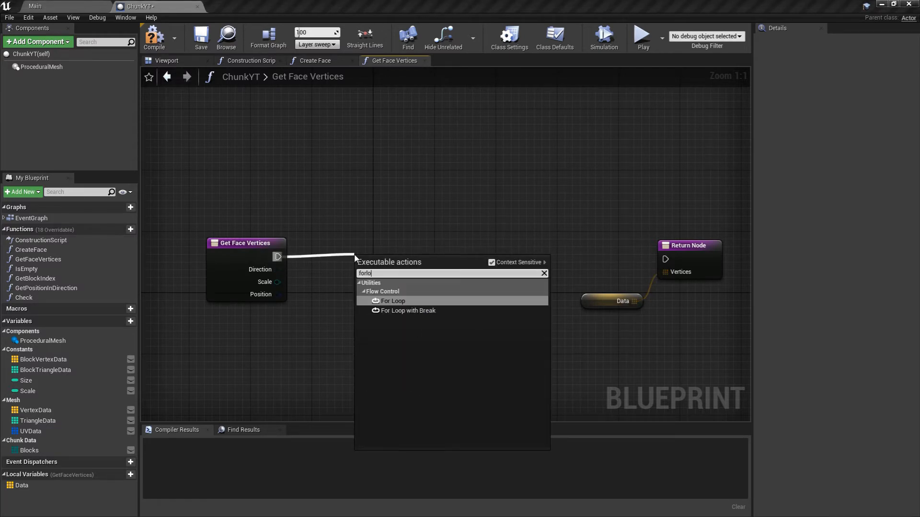
click(393, 301)
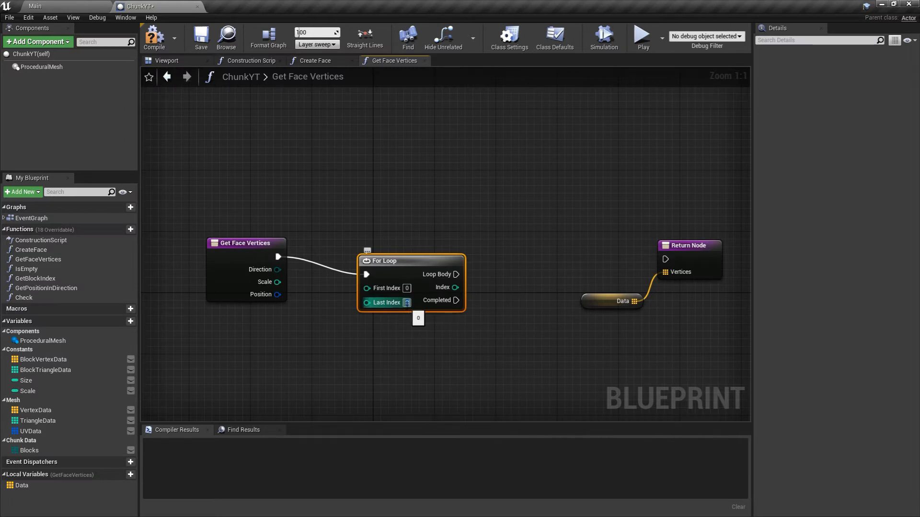
text(3)
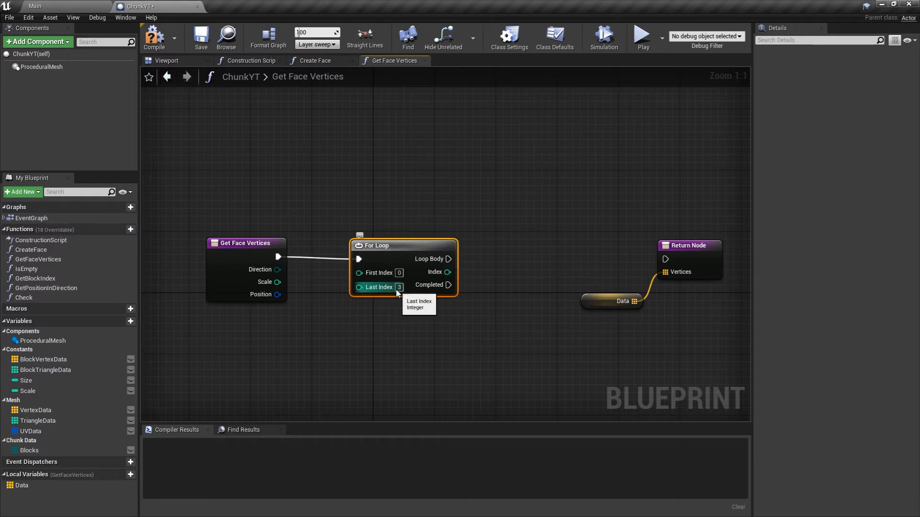
mouse_move(407, 261)
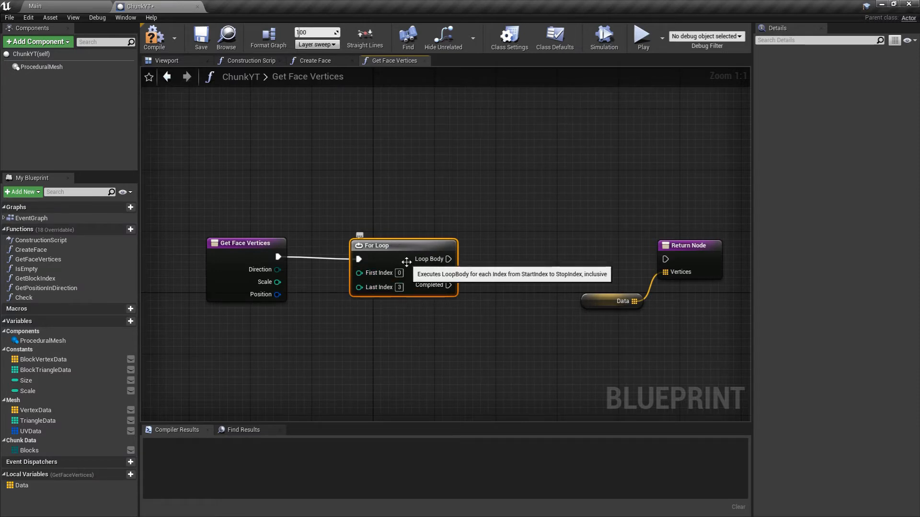
mouse_move(446, 306)
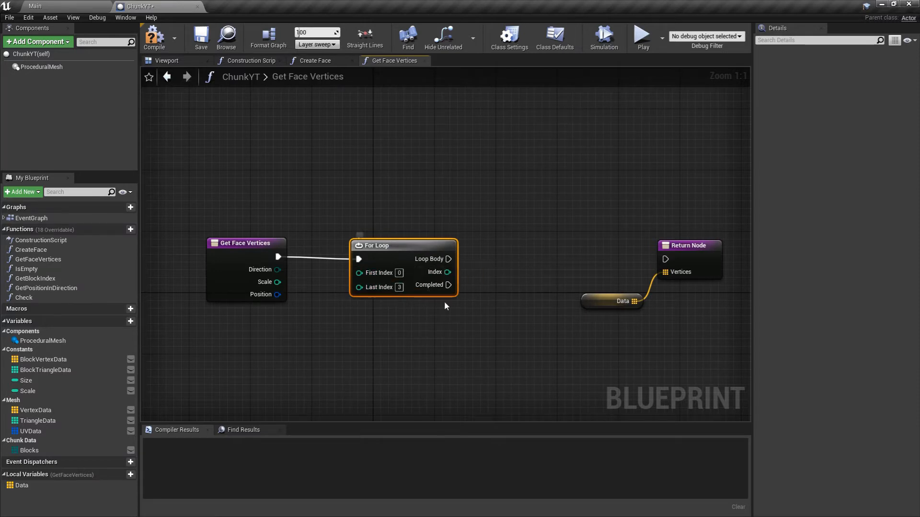
drag(449, 285, 665, 259)
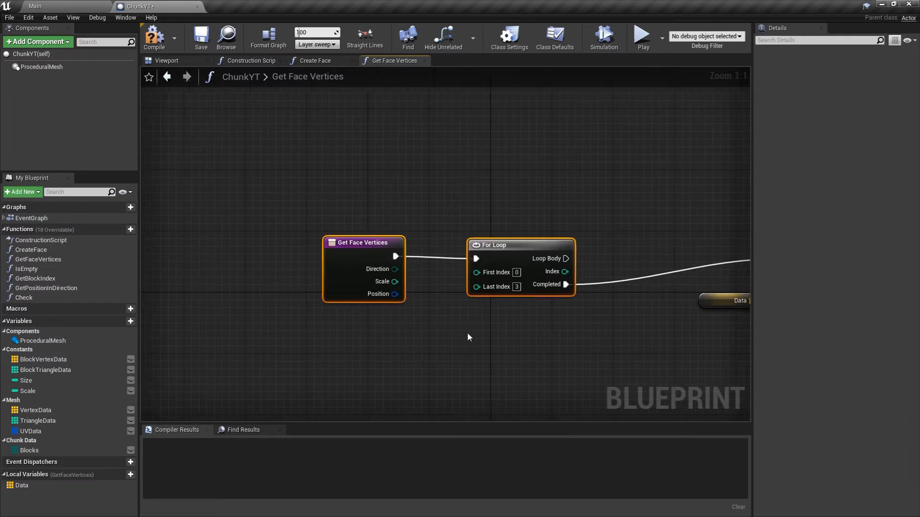
scroll(down, 3)
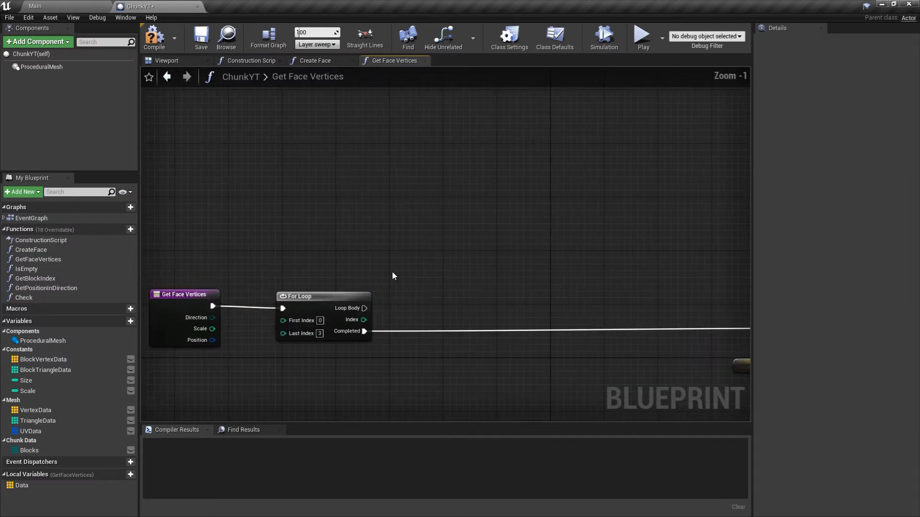
mouse_move(325, 299)
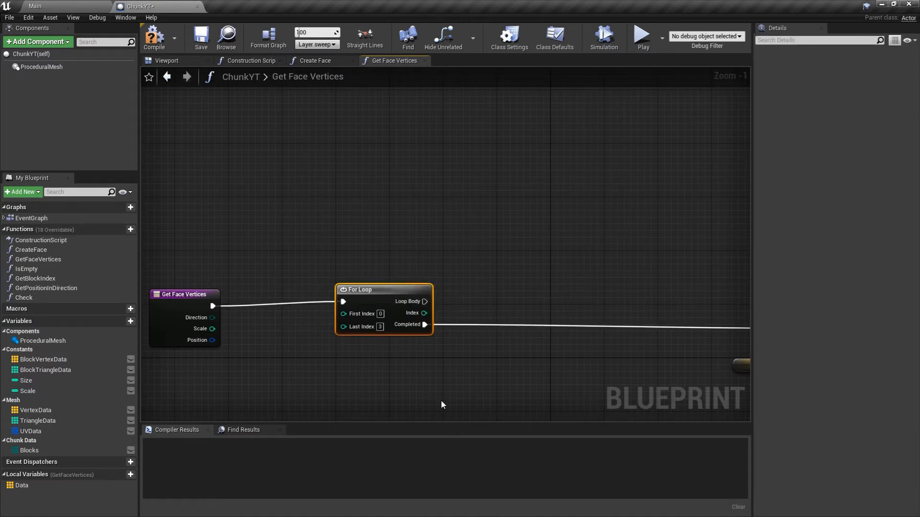
mouse_move(381, 375)
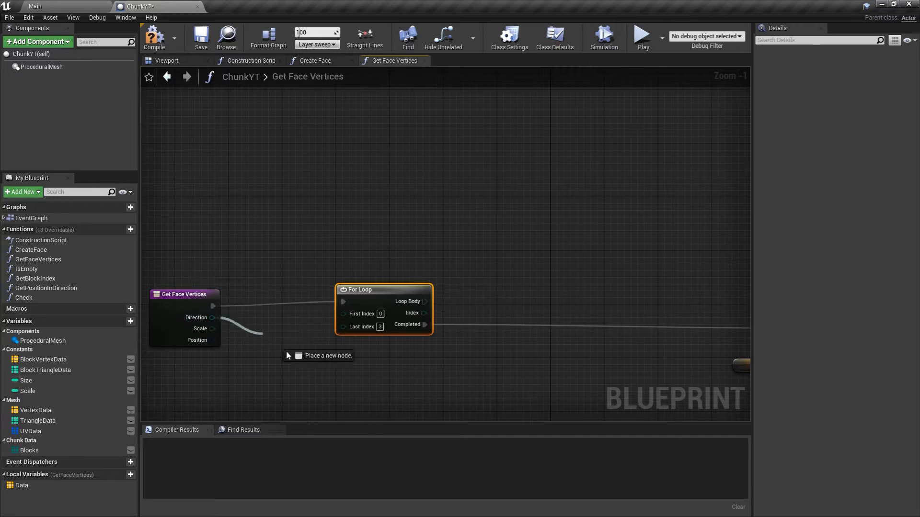
Drag off the Direction output to start a byte-to-integer conversion node
drag(213, 317, 294, 369)
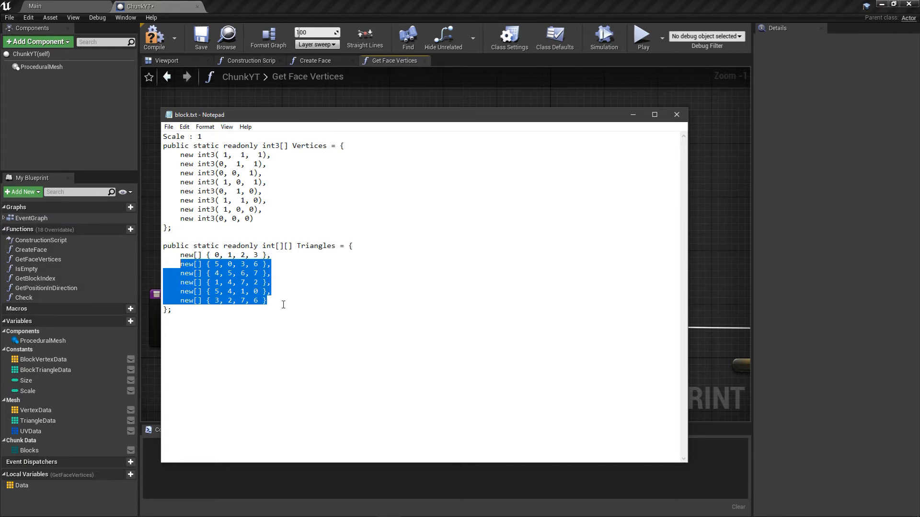
click(324, 276)
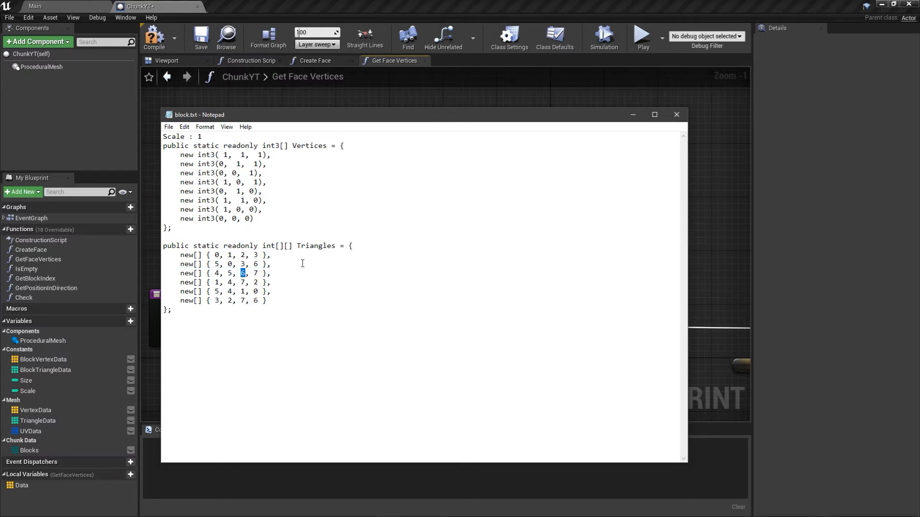
double_click(311, 146)
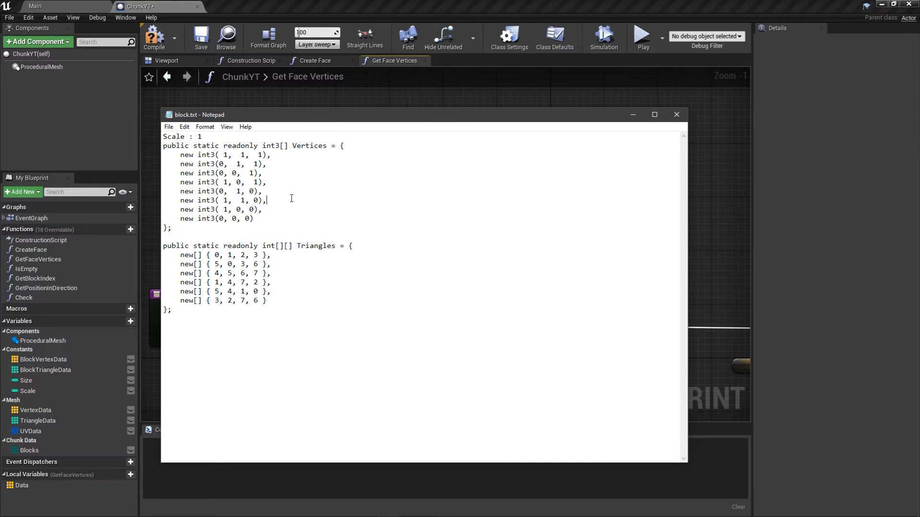
triple_click(218, 200)
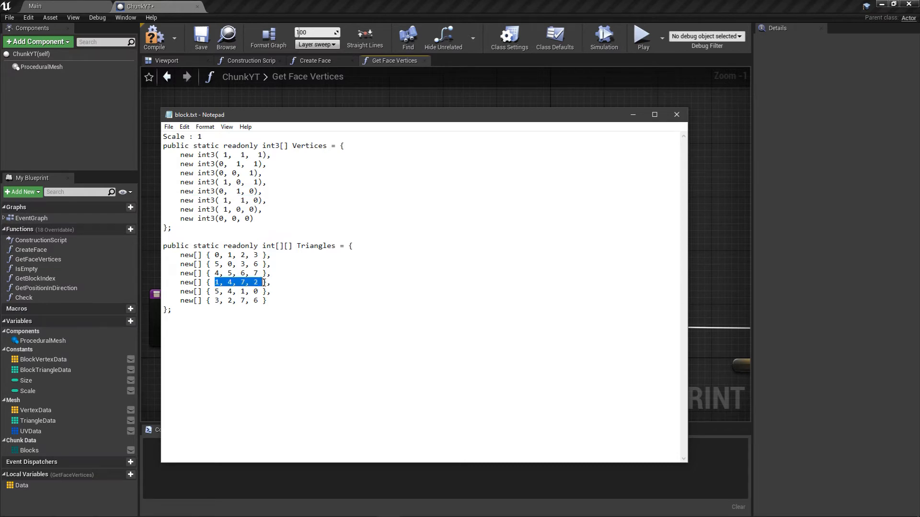
drag(180, 165, 261, 210)
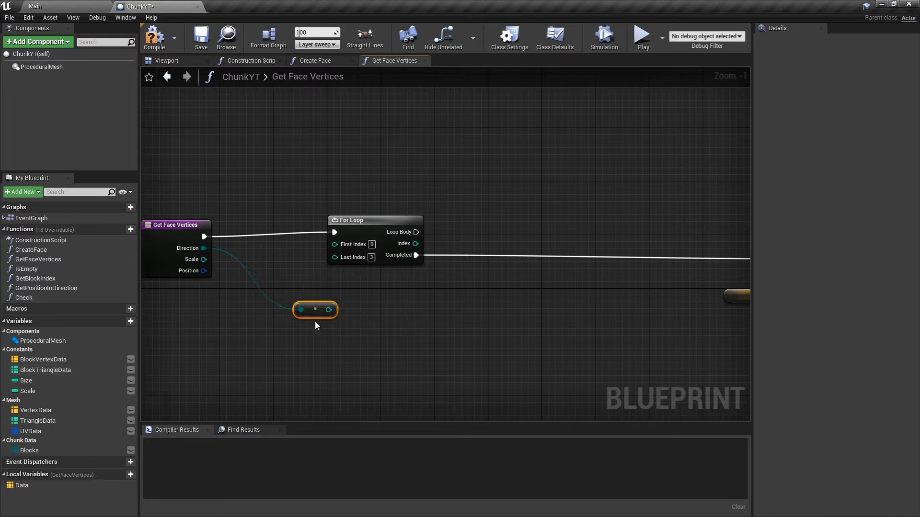
Multiply the converted Direction by 4 and add it to the For Loop Index
drag(316, 309, 295, 322)
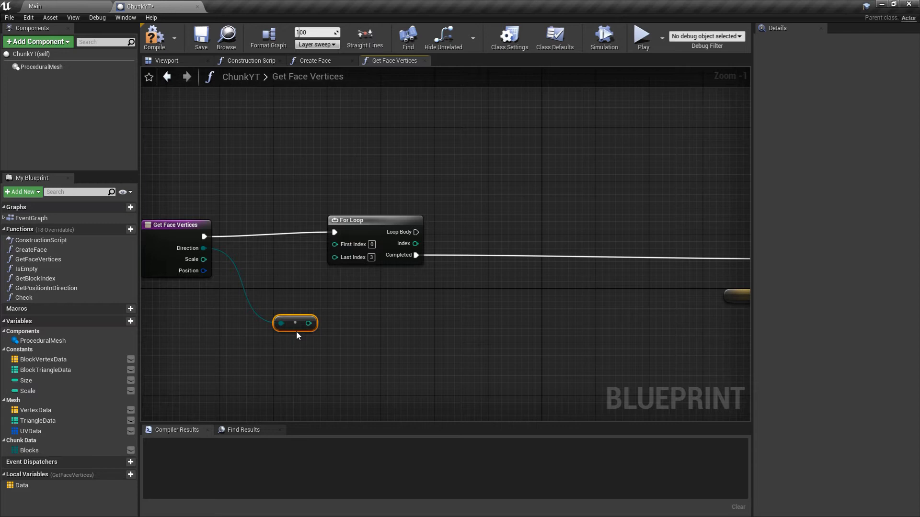
mouse_move(305, 327)
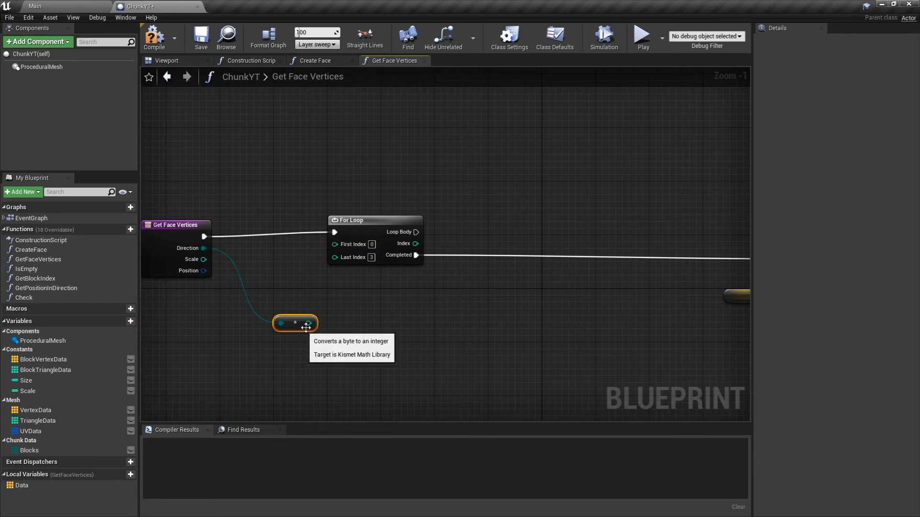
drag(310, 322, 371, 320)
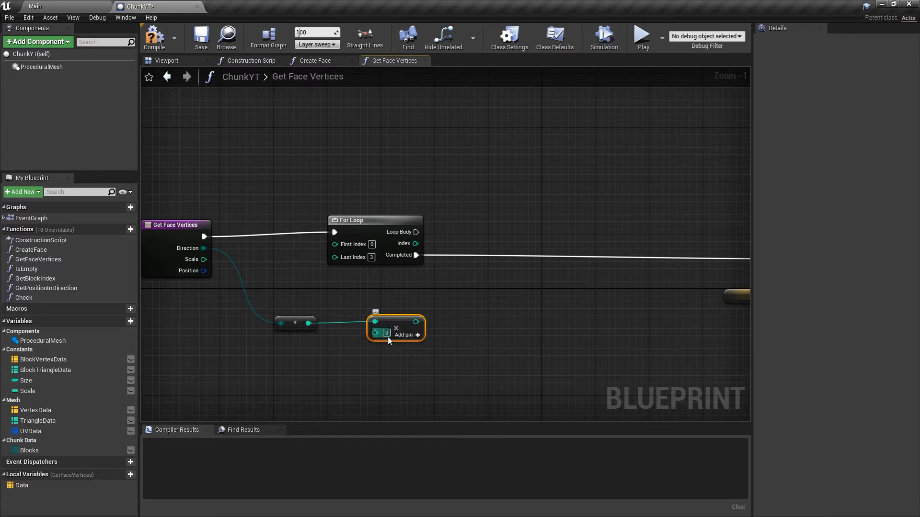
mouse_move(430, 381)
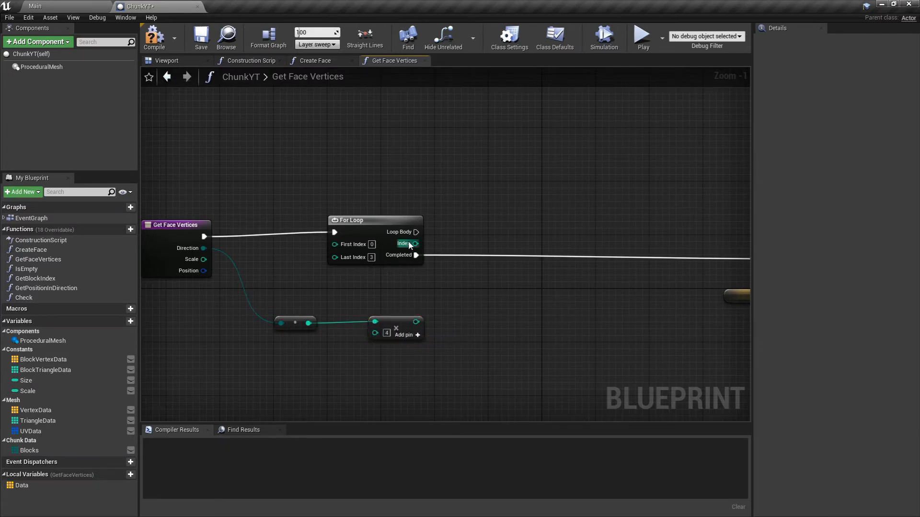
drag(416, 244, 465, 302)
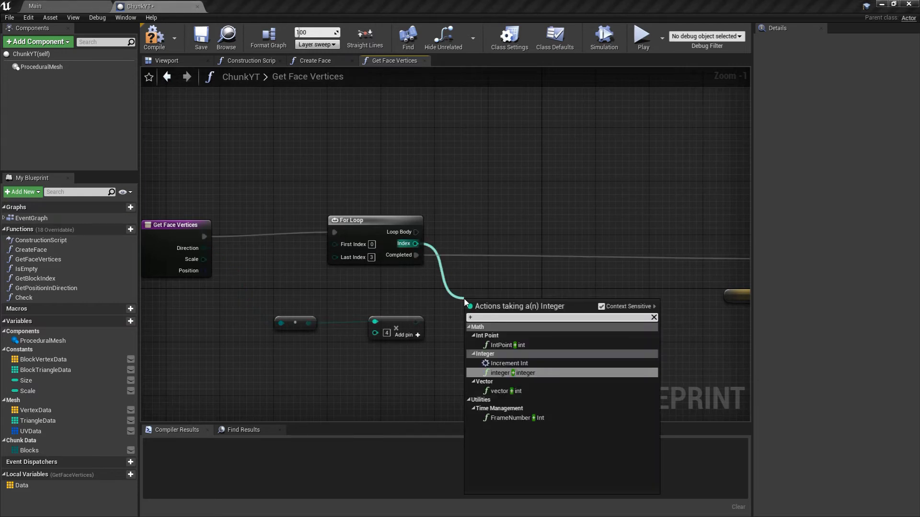
click(507, 372)
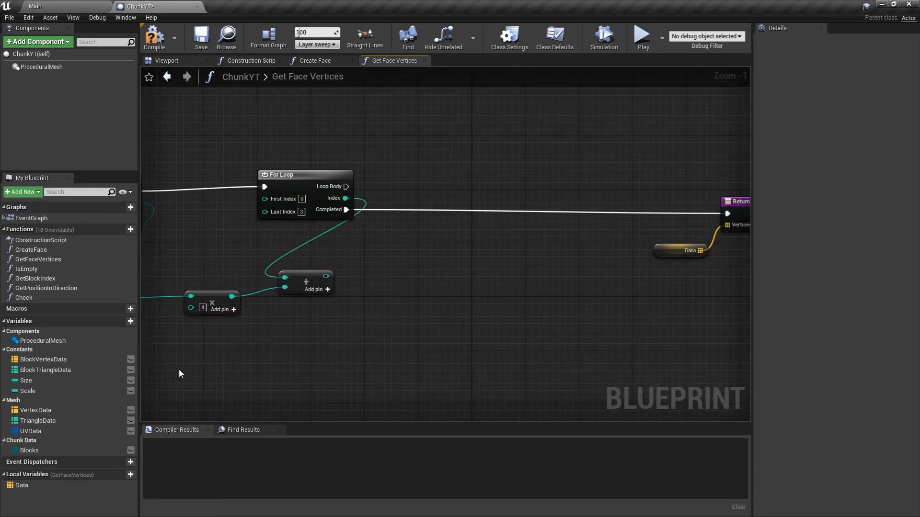
Look up a Block Triangle Data element using the computed index sum
click(45, 370)
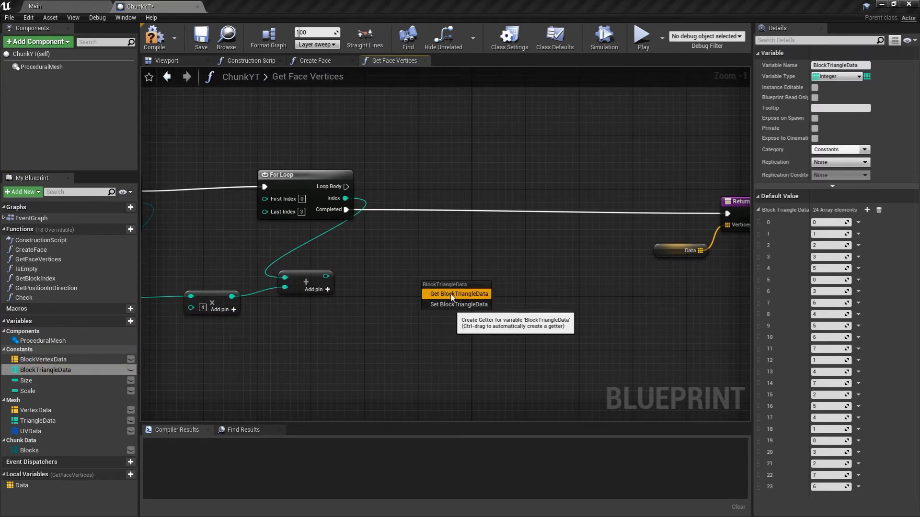
click(457, 294)
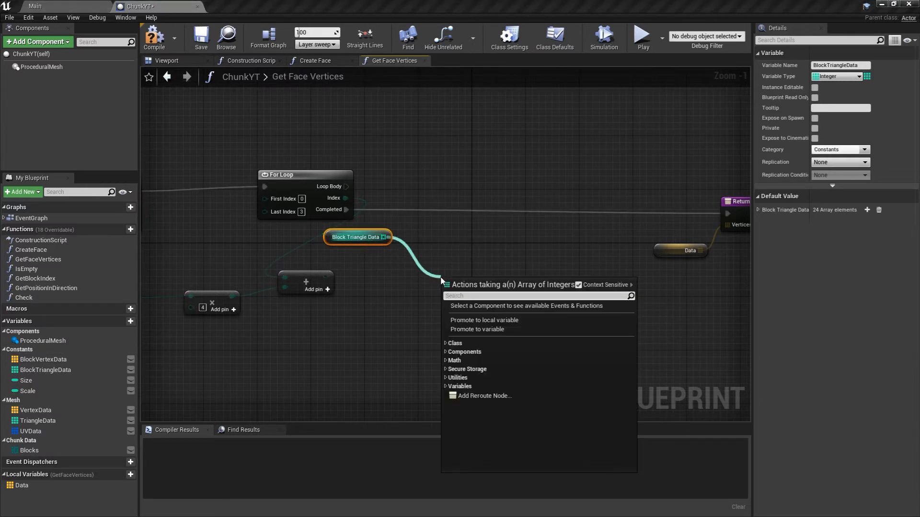
click(465, 306)
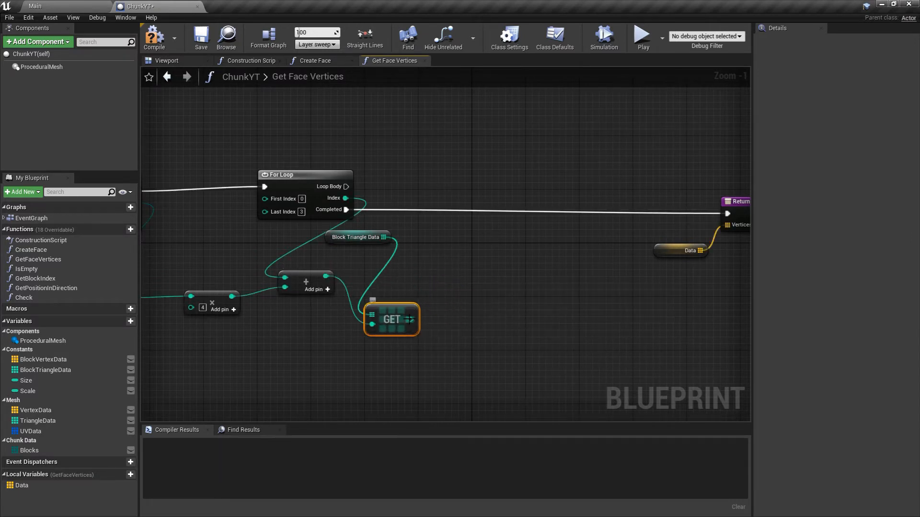
mouse_move(43, 360)
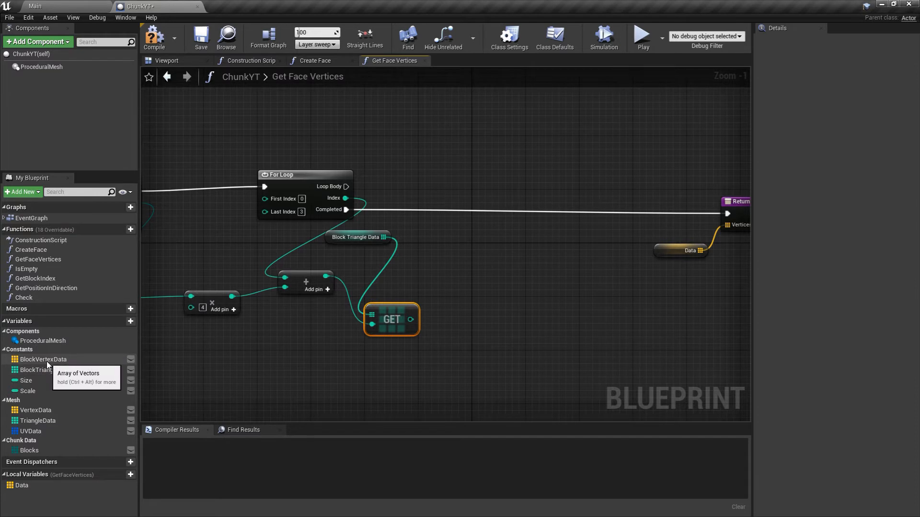
Look up a Block Vertex Data element indexed by the Block Triangle Data result
click(43, 359)
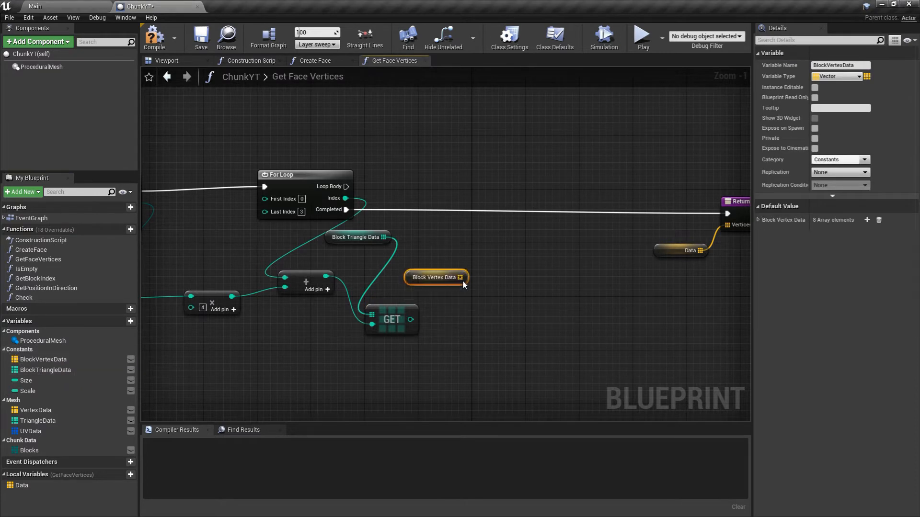
drag(462, 277, 522, 296)
text(get)
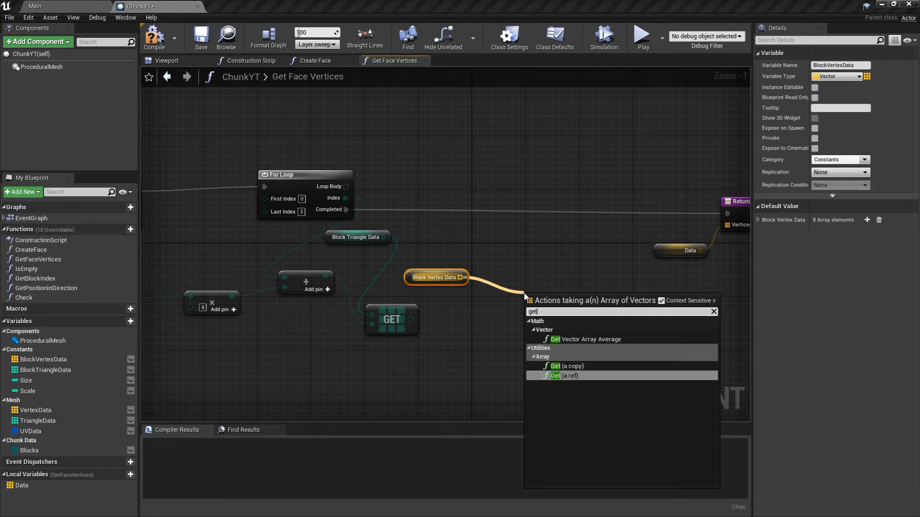
click(563, 376)
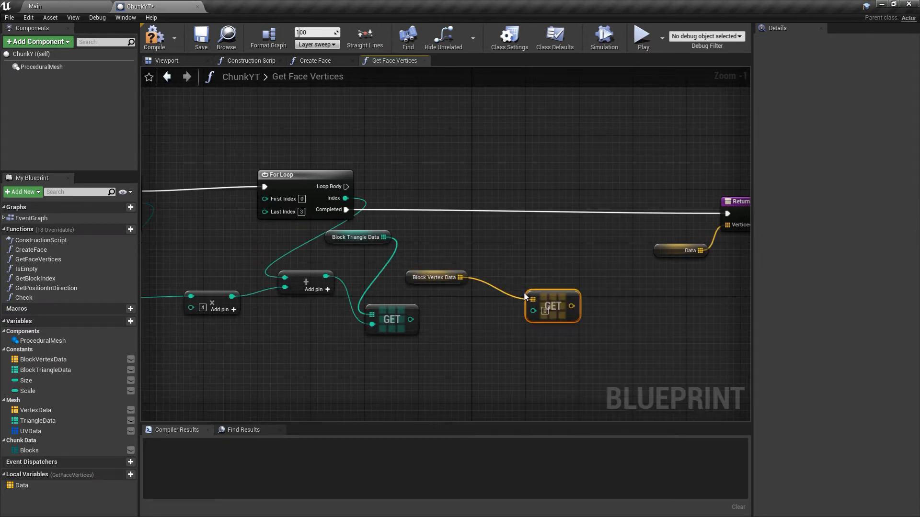
drag(405, 319, 533, 311)
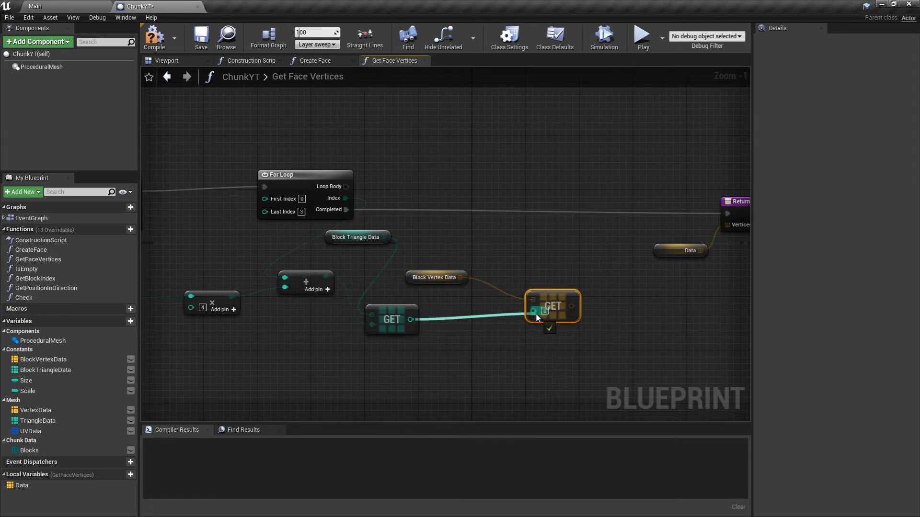
scroll(down, 3)
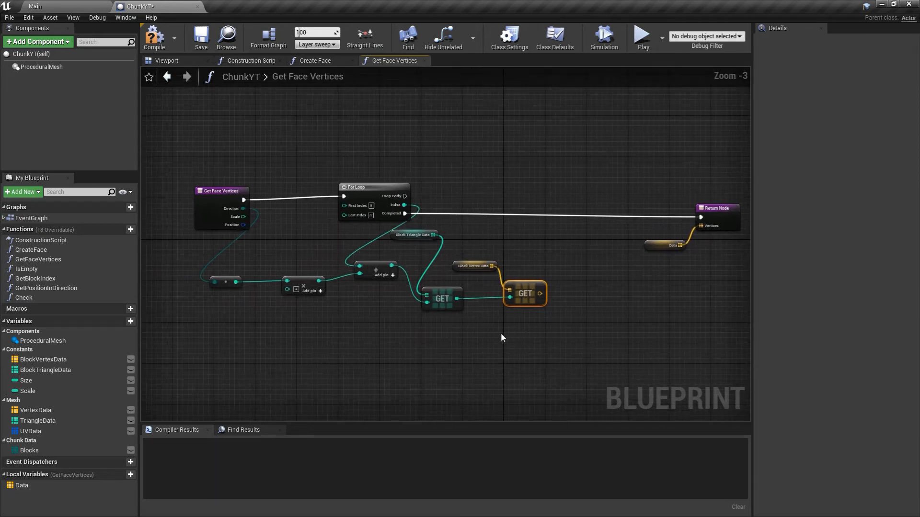
Multiply the fetched vertex by Scale, add Position, and Array-Add it to Data in the loop body
click(221, 190)
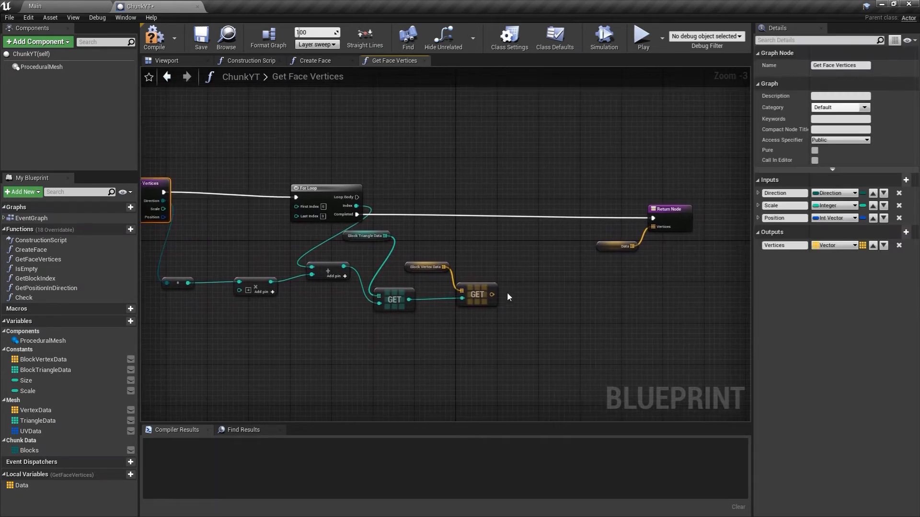
drag(493, 293, 534, 327)
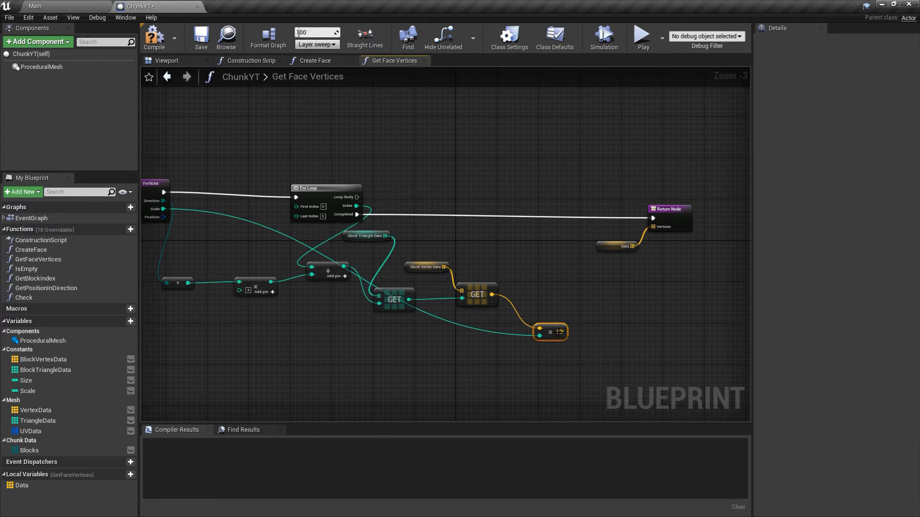
drag(564, 332, 607, 319)
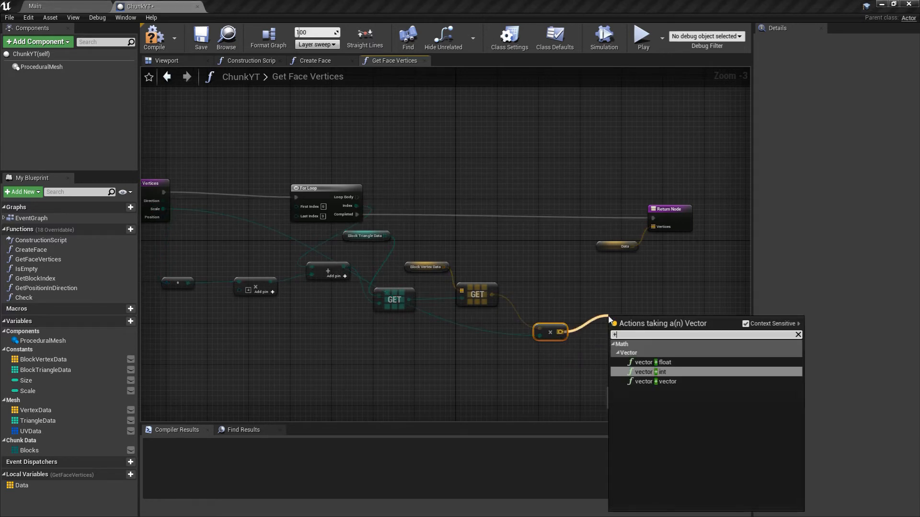
click(660, 381)
text(ad)
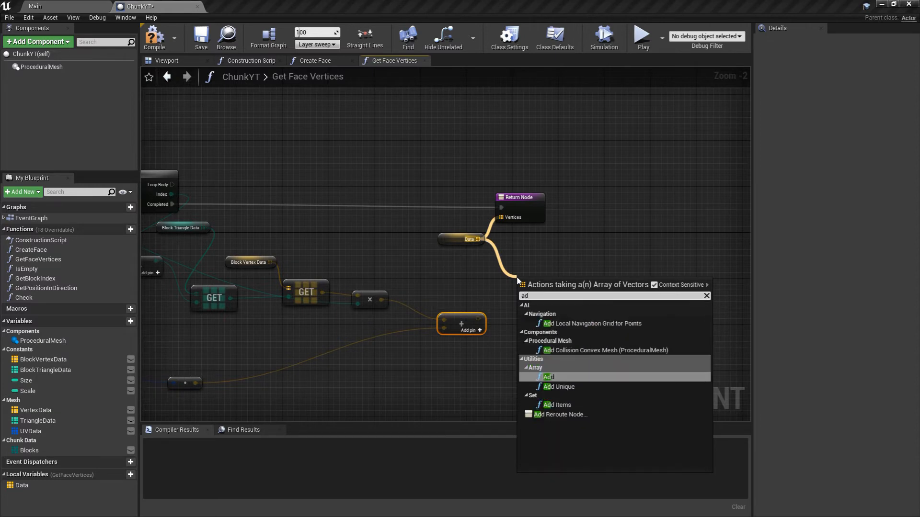
click(547, 377)
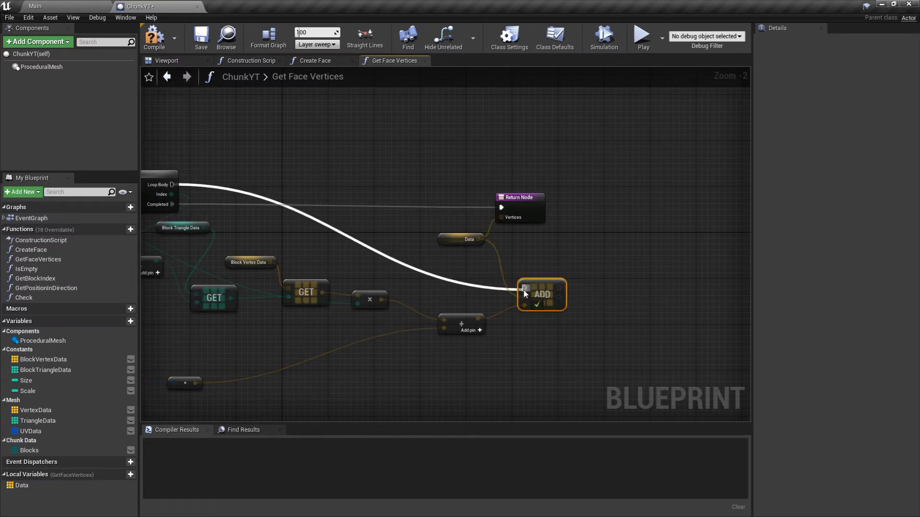
scroll(down, 3)
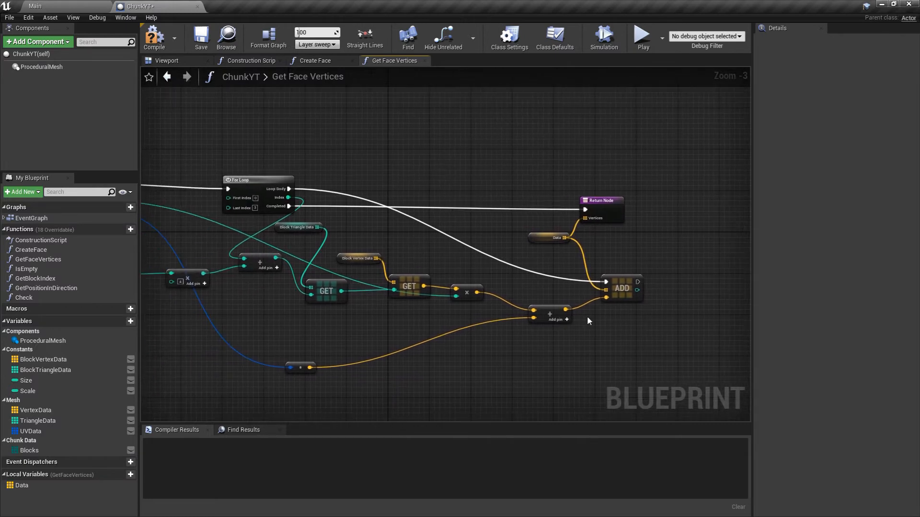
mouse_move(536, 235)
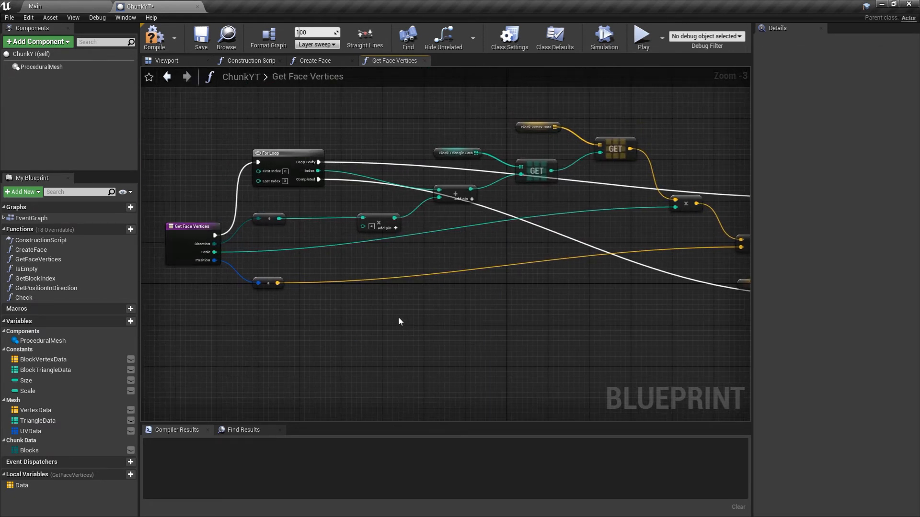
mouse_move(479, 320)
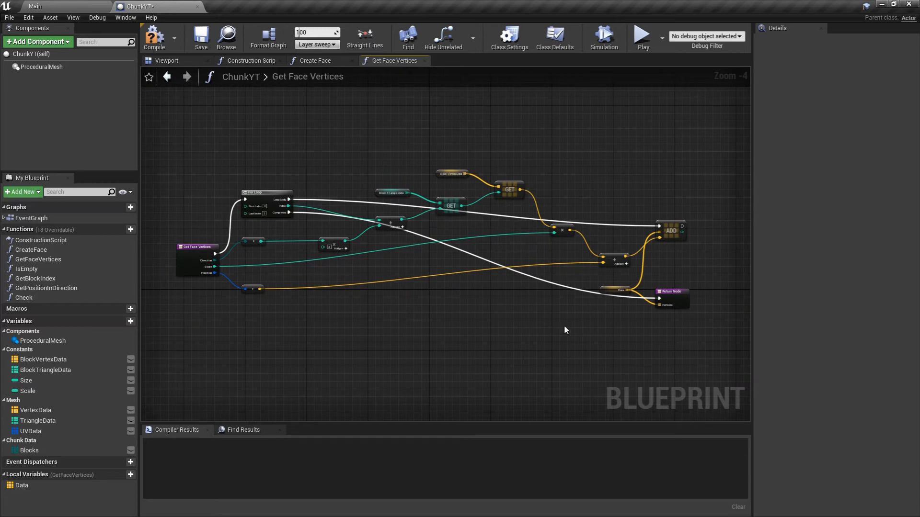
mouse_move(468, 296)
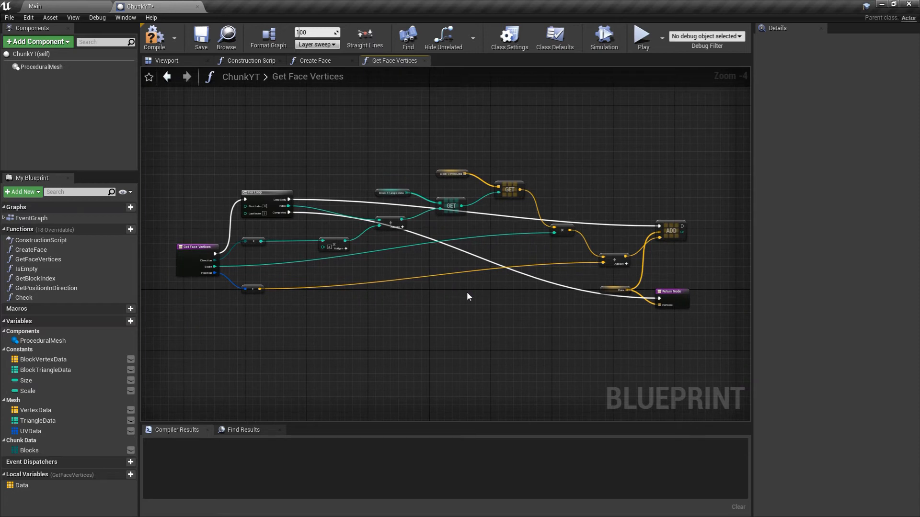
mouse_move(454, 287)
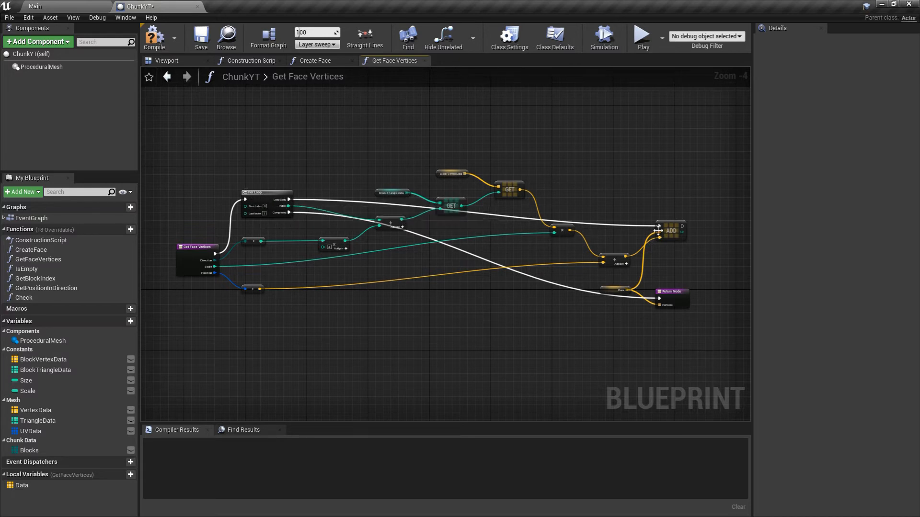
mouse_move(289, 199)
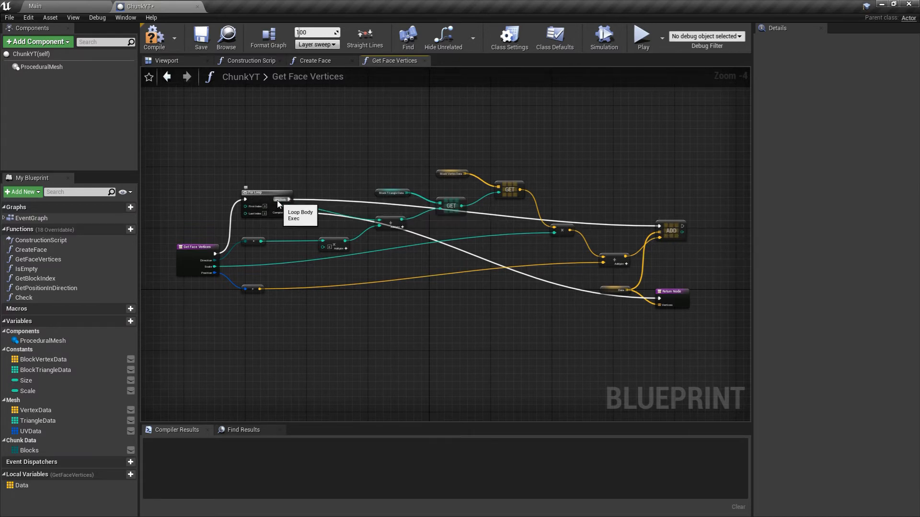
mouse_move(673, 230)
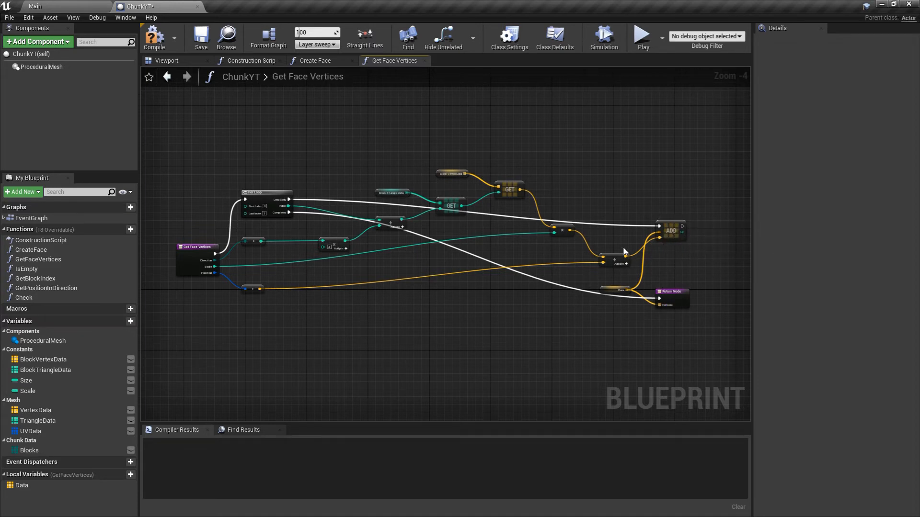
mouse_move(330, 250)
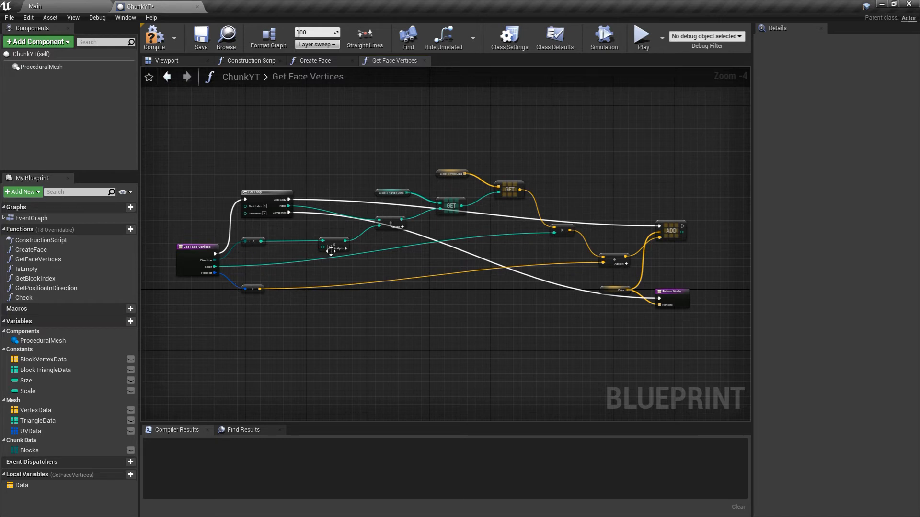
mouse_move(294, 251)
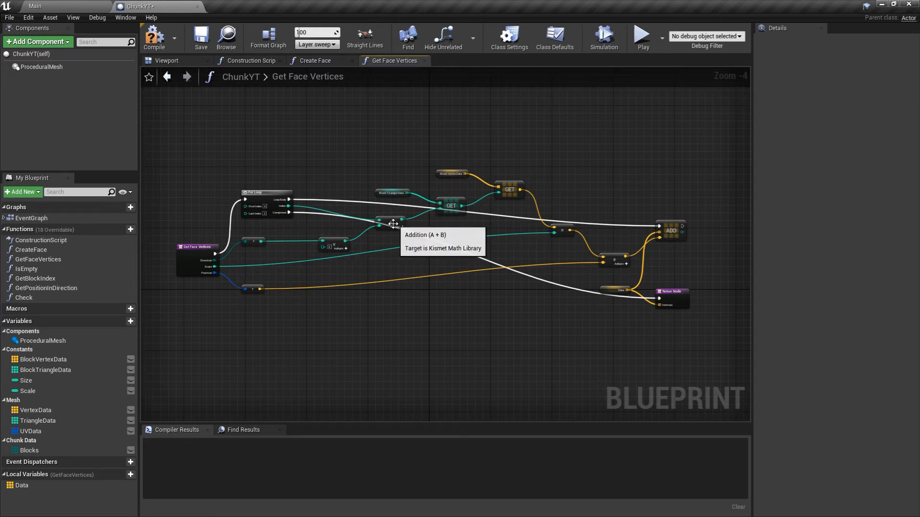
mouse_move(421, 216)
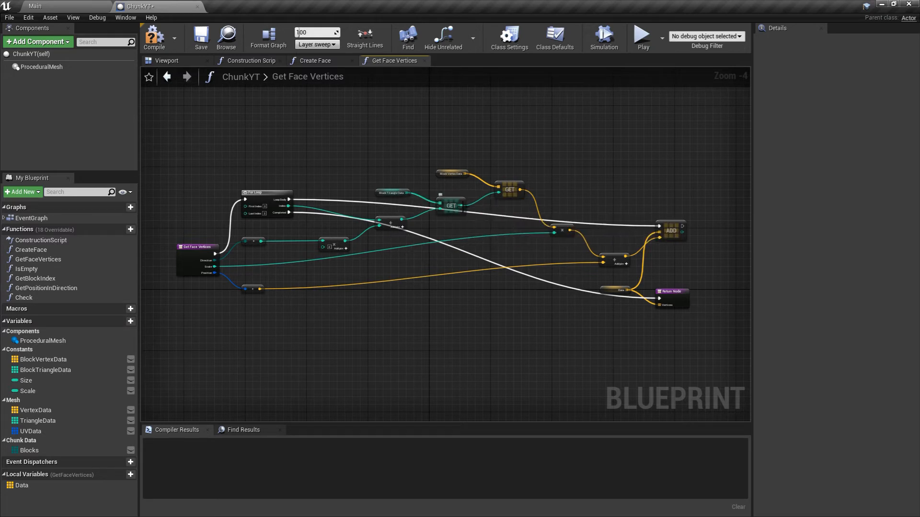
mouse_move(435, 162)
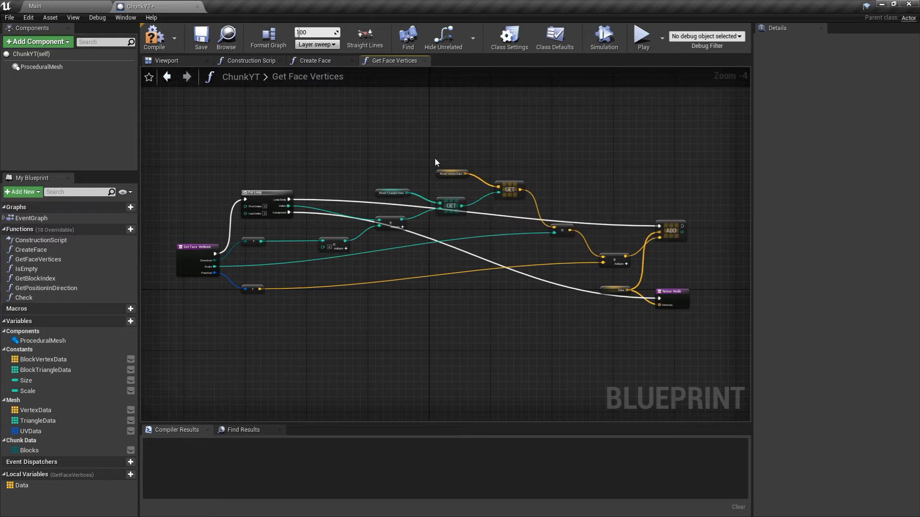
mouse_move(291, 150)
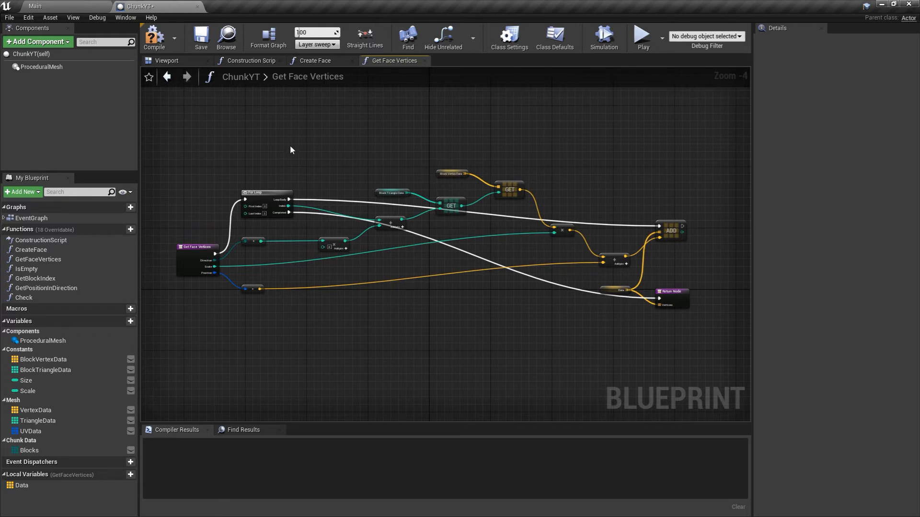
mouse_move(341, 157)
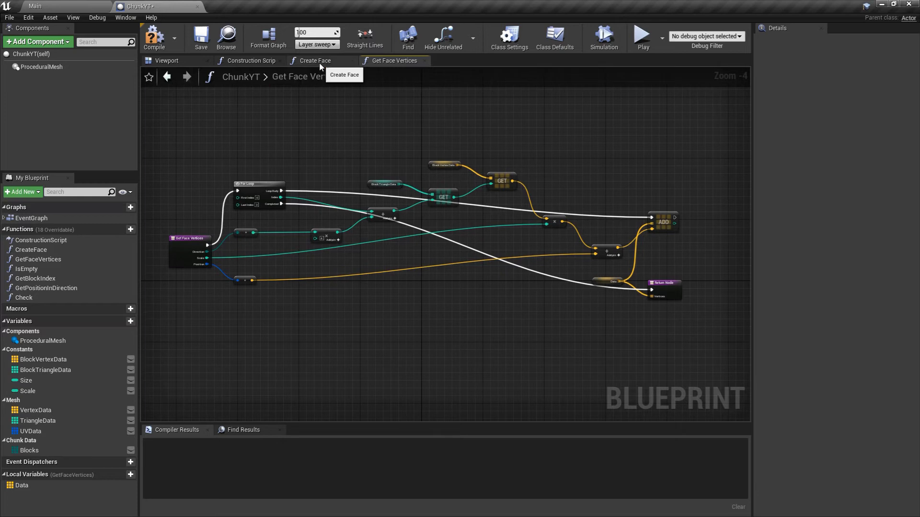
Mark Get Face Vertices as pure, compile and save ChunkYT, then show Create Face
click(314, 60)
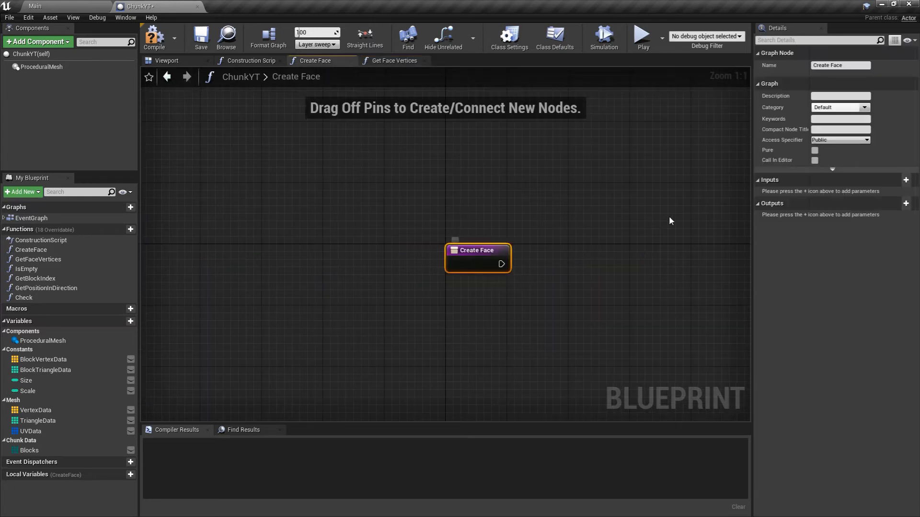
click(395, 61)
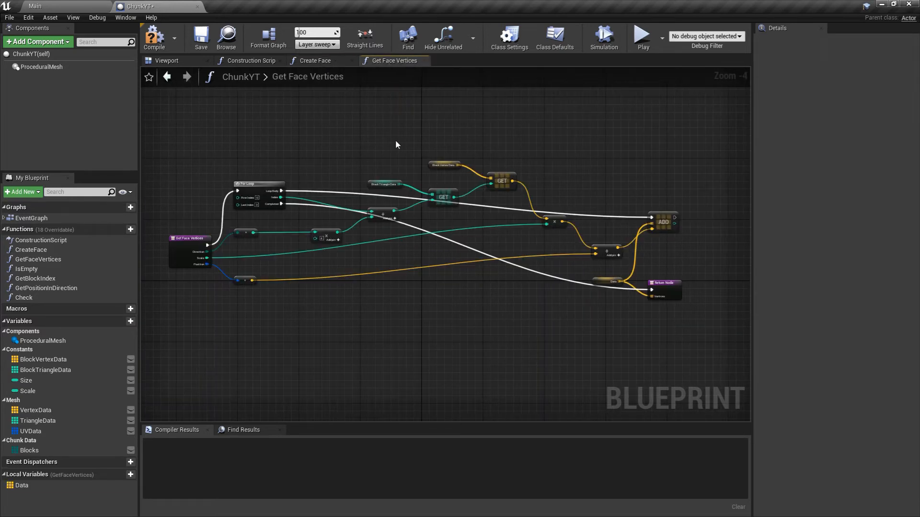
click(189, 238)
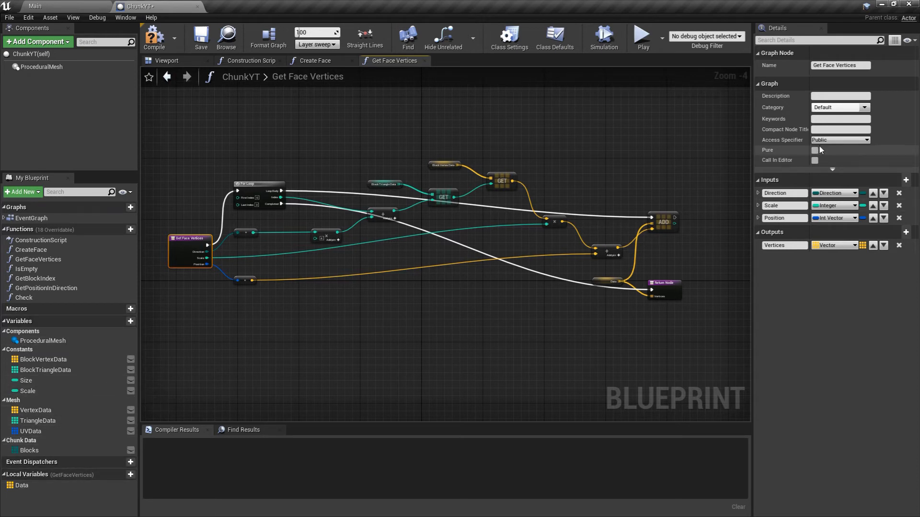
click(815, 150)
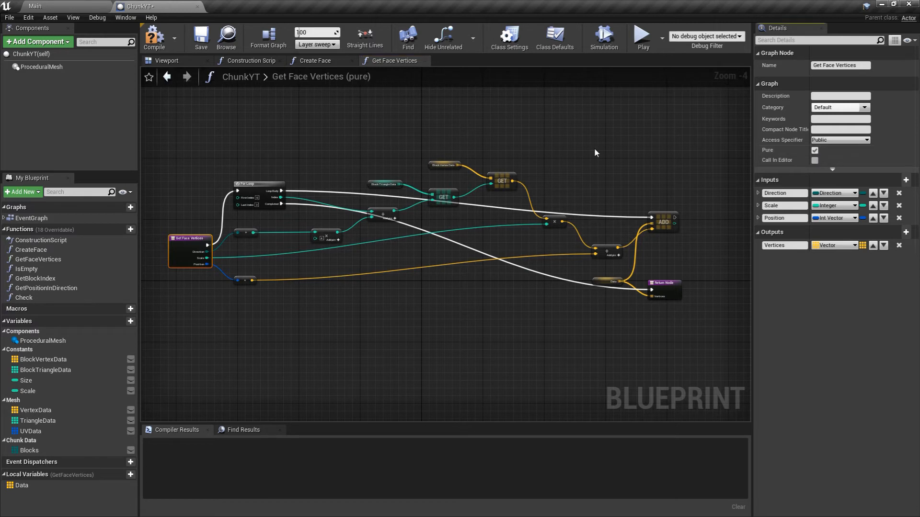
click(154, 36)
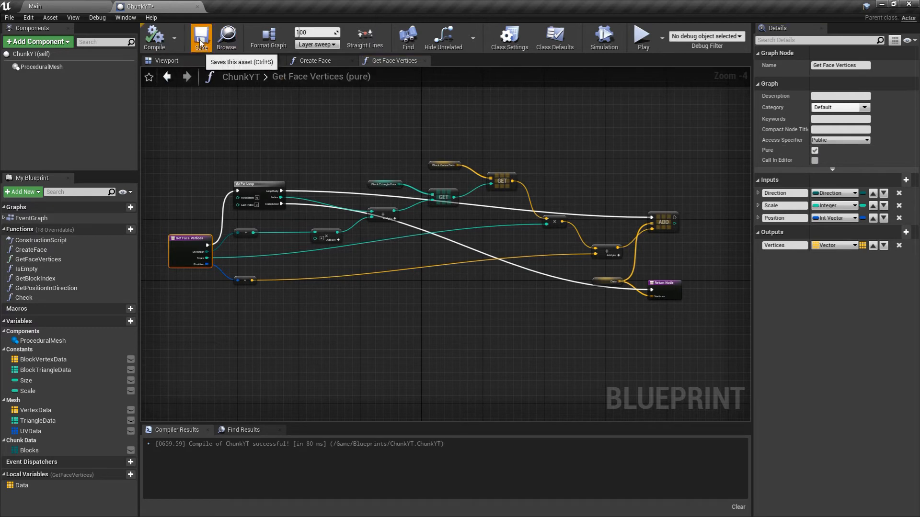
click(314, 60)
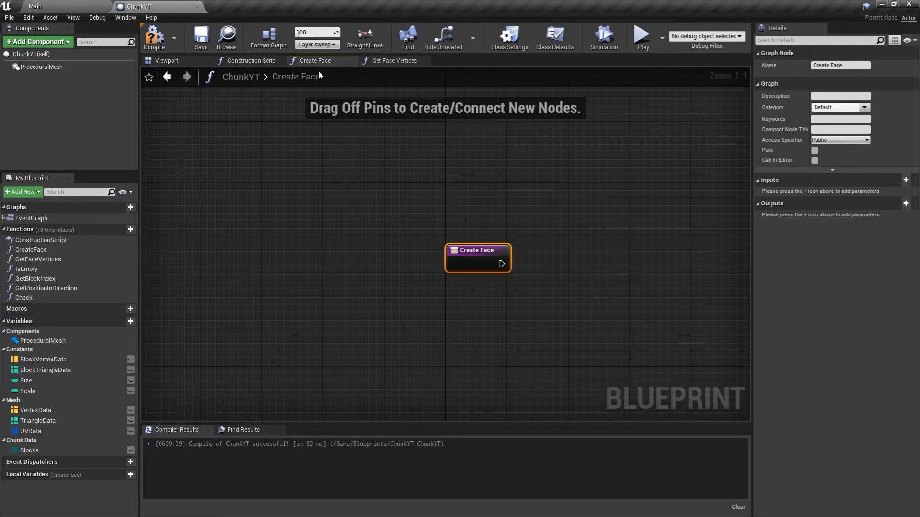
Give Create Face a Direction enum input, a Scale input and a Position input
click(906, 180)
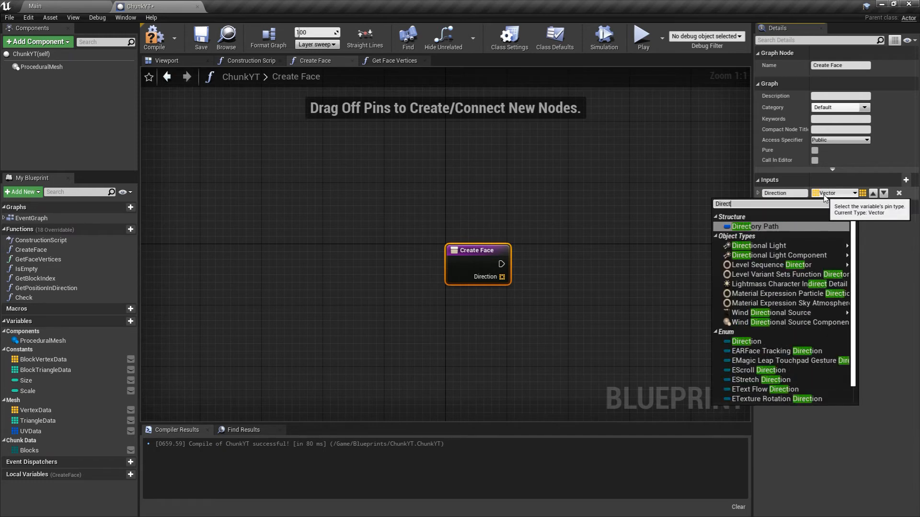
click(746, 342)
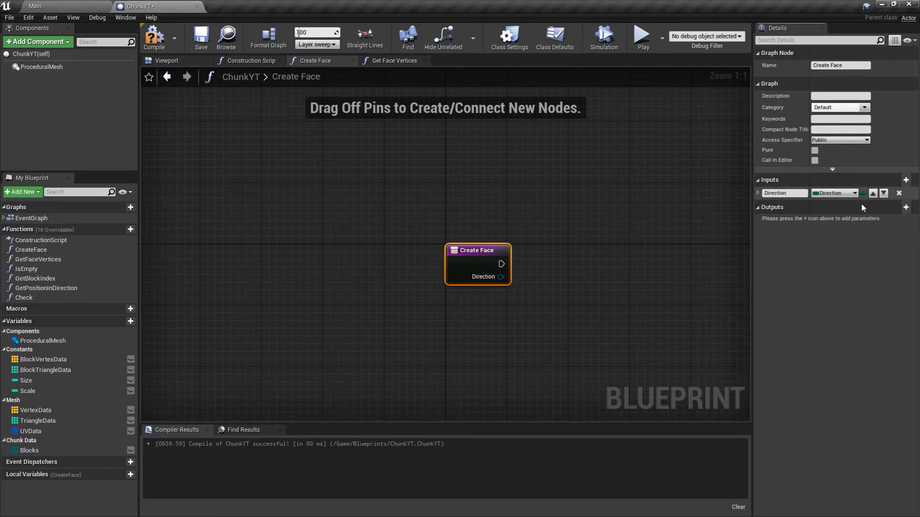
click(905, 180)
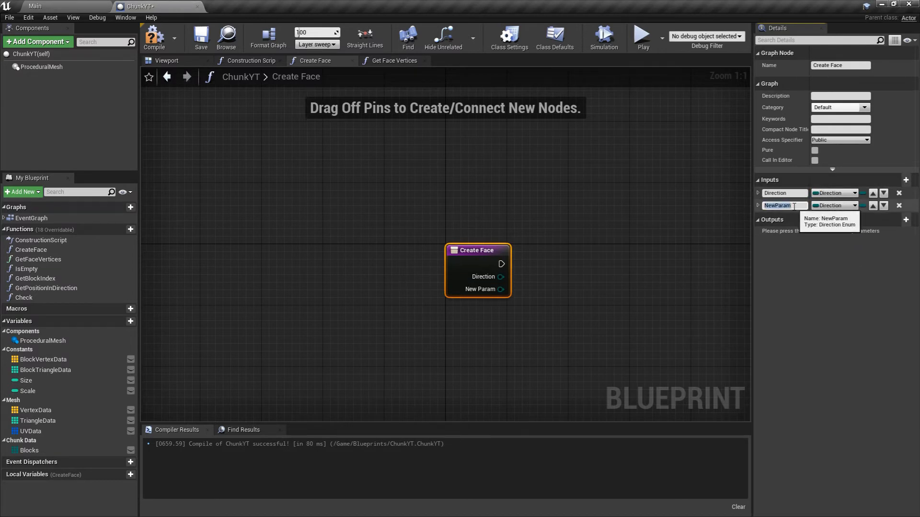
text(Scale)
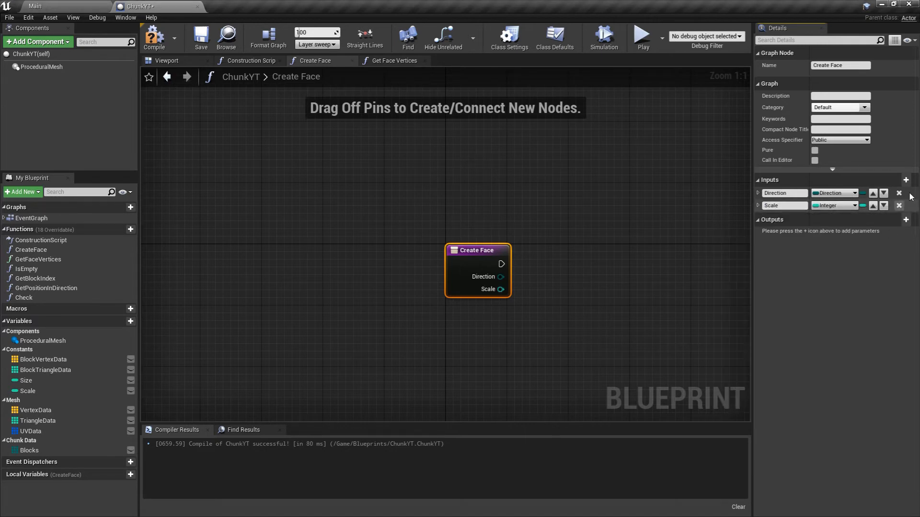
click(906, 180)
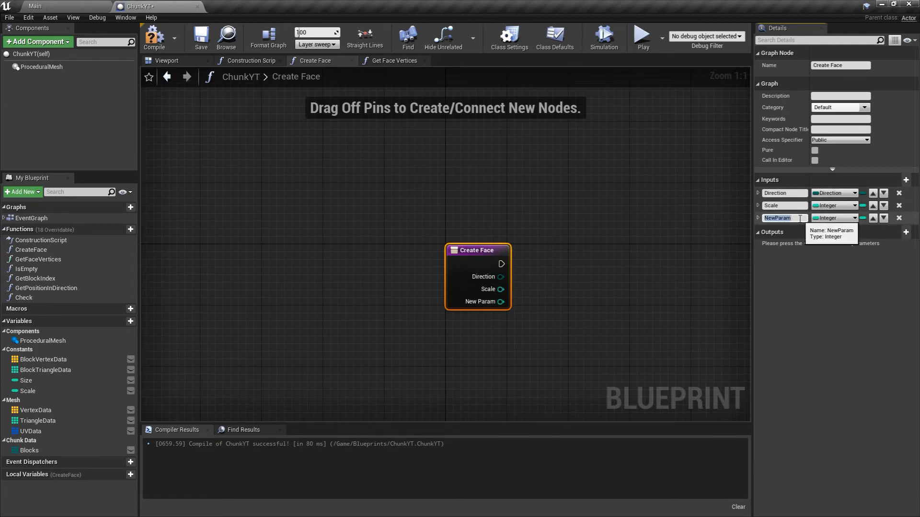
text(Position)
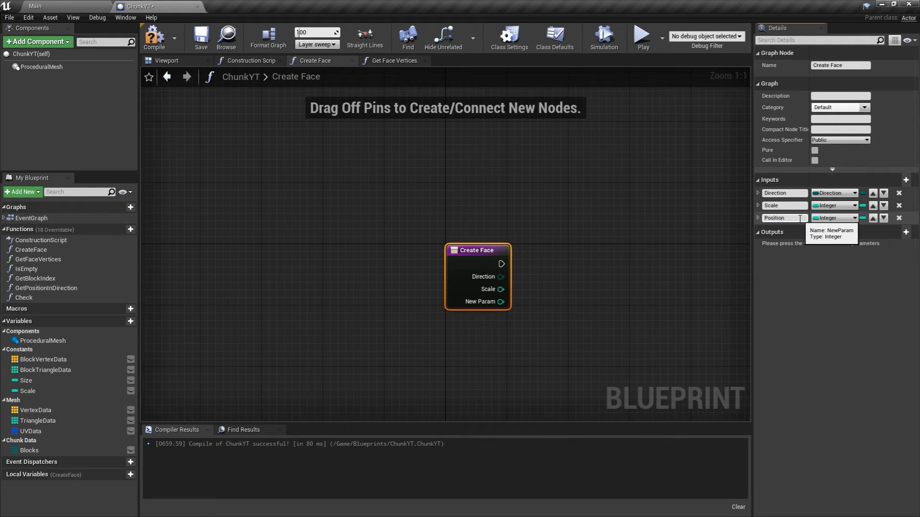
click(834, 218)
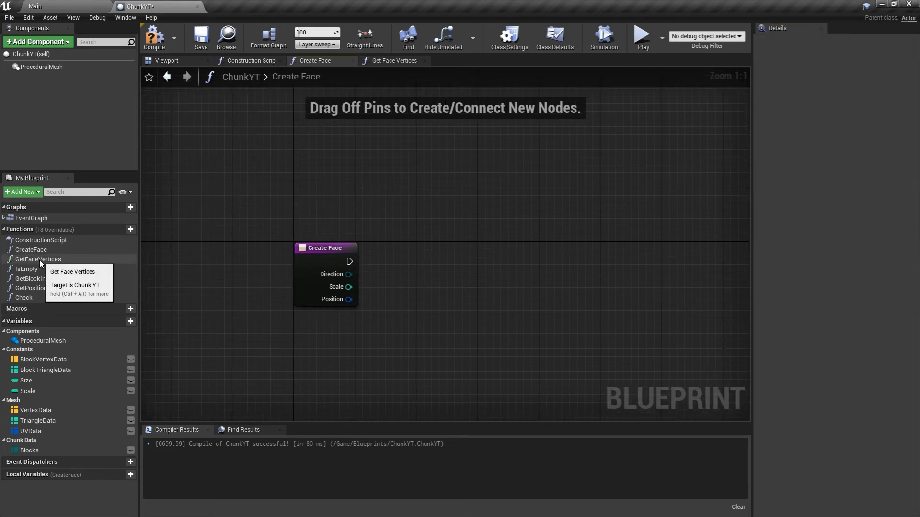
Place a Get Face Vertices call and a Vertex Data getter in the Create Face graph
click(38, 259)
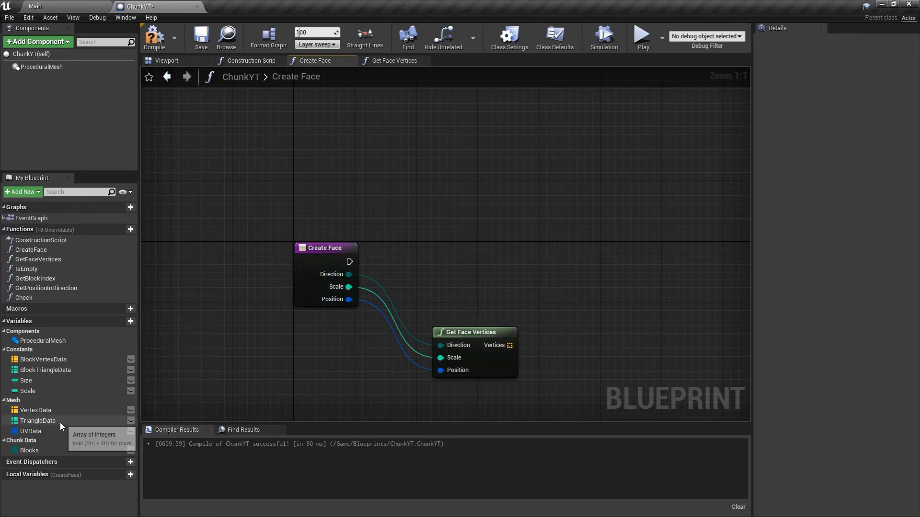
click(29, 410)
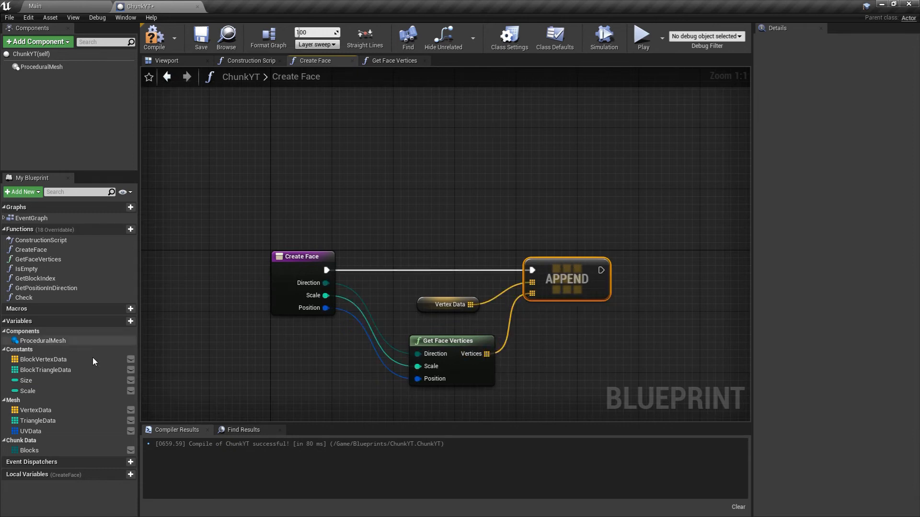
mouse_move(474, 345)
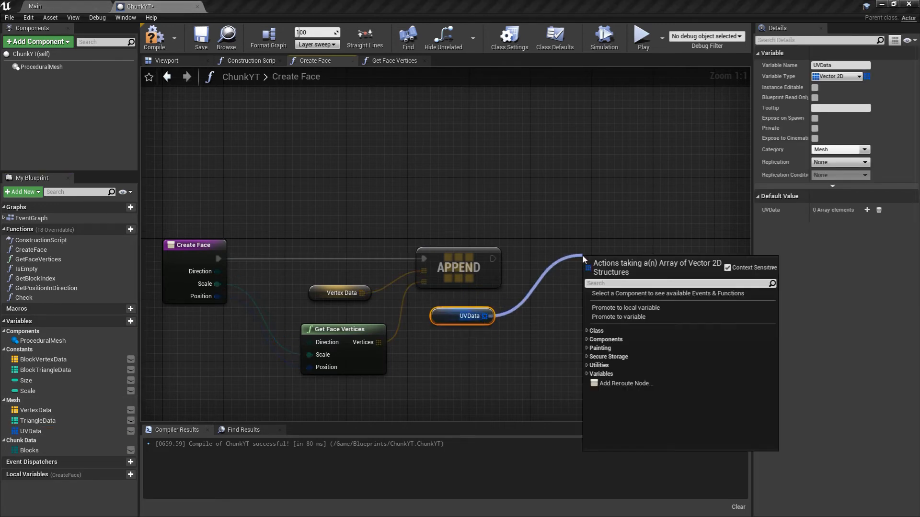
Append a Make Array of UVs (1,1), (1,0), (0,0), (0,1) to UVData after the vertex append
text(app)
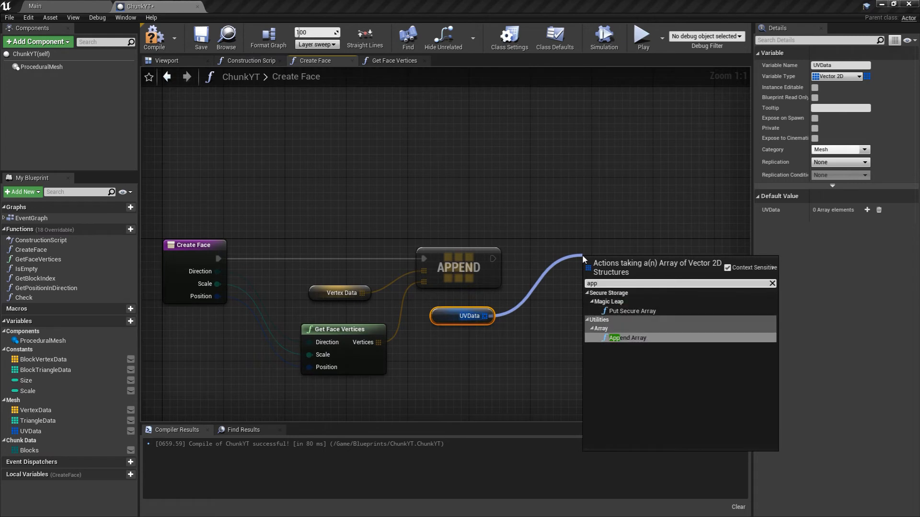
click(627, 338)
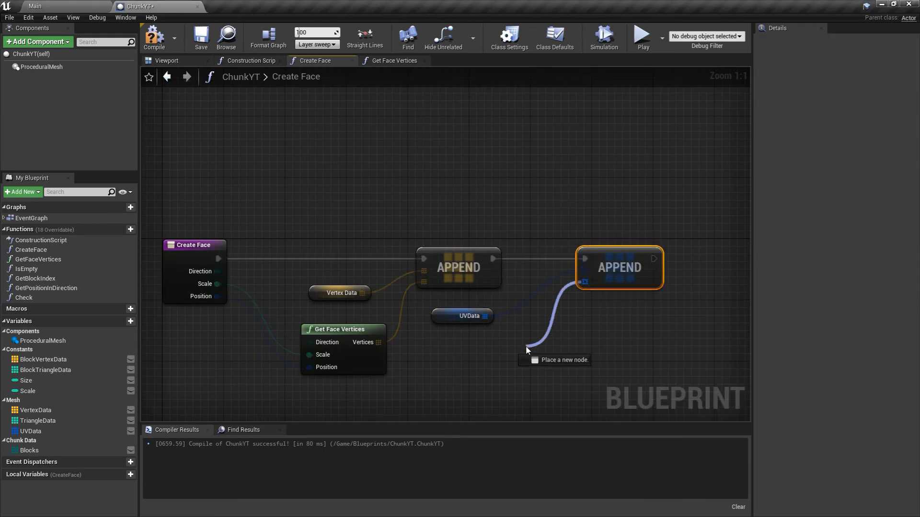
click(527, 351)
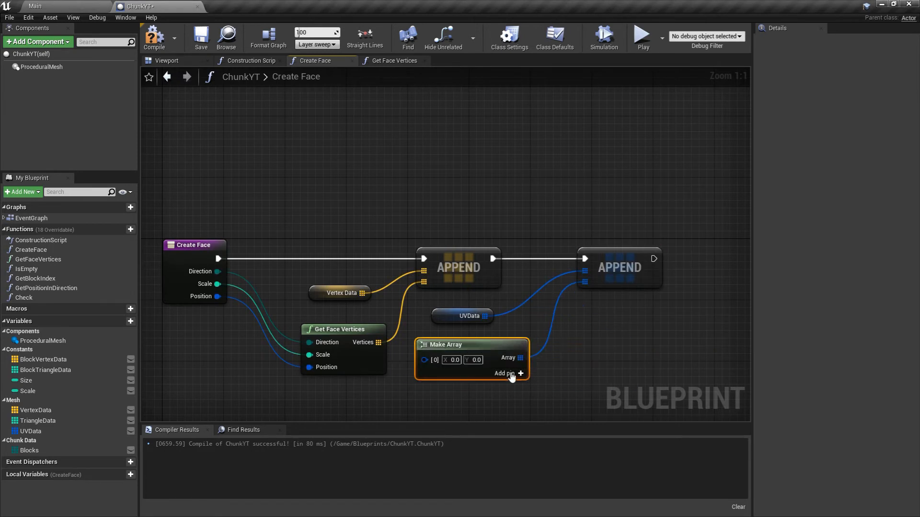
click(521, 373)
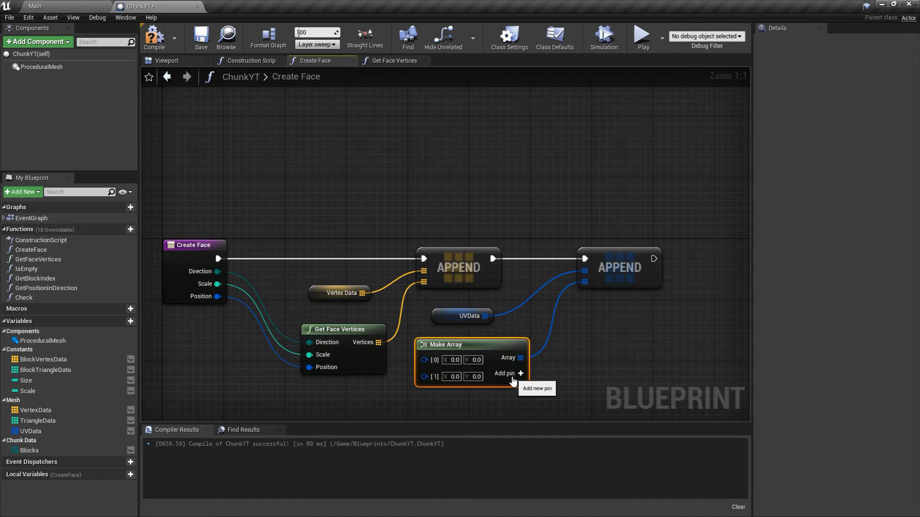
click(522, 373)
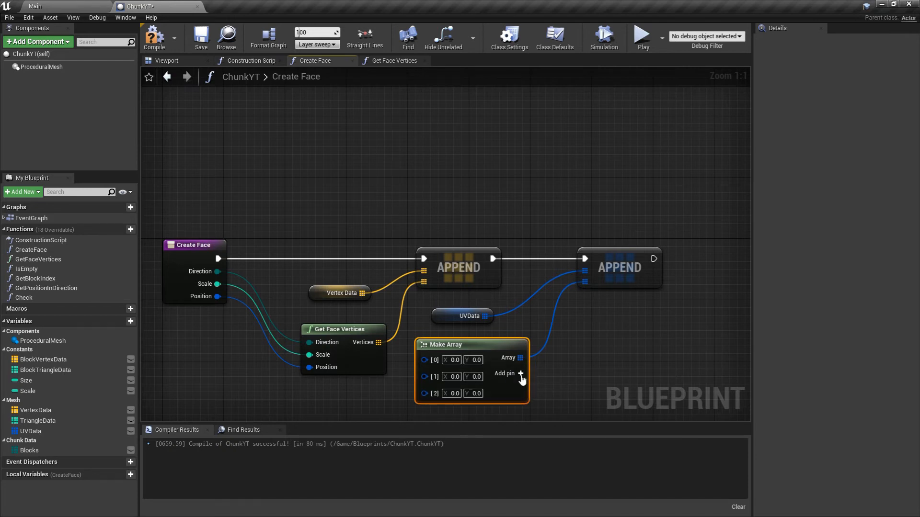
click(521, 374)
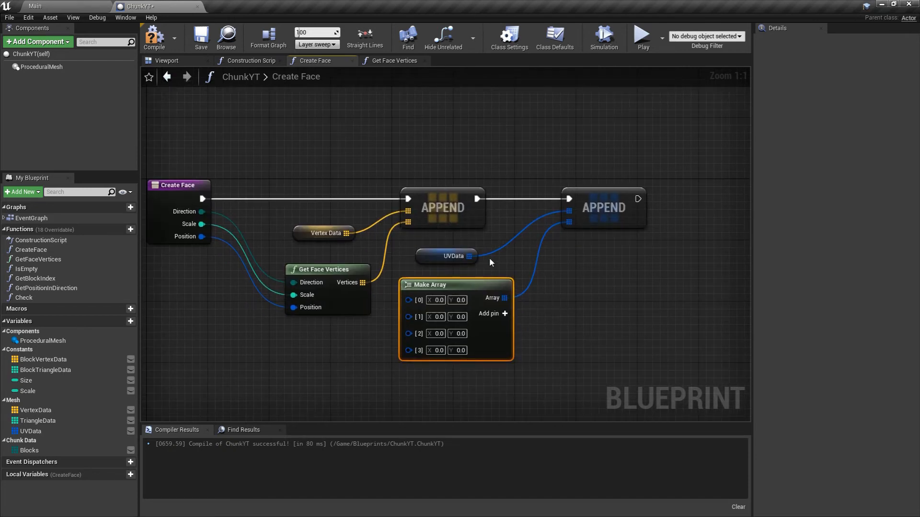
click(436, 300)
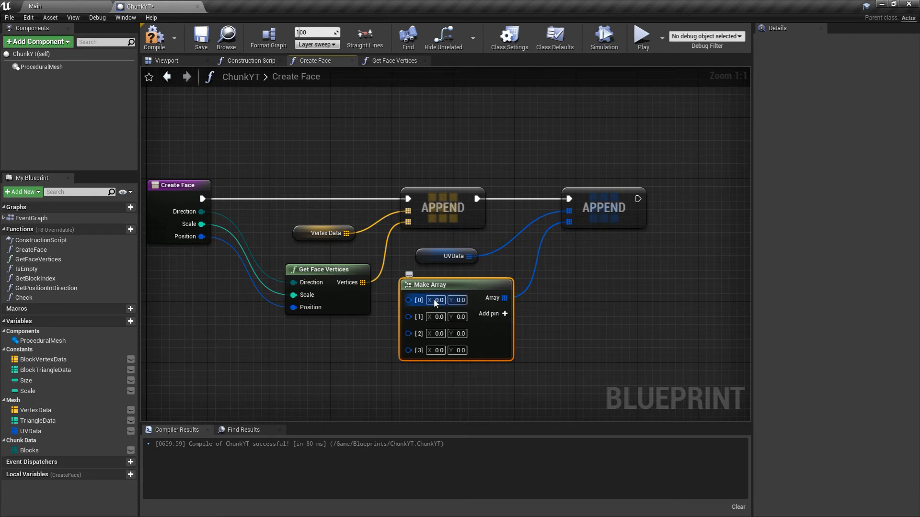
mouse_move(433, 302)
text(1)
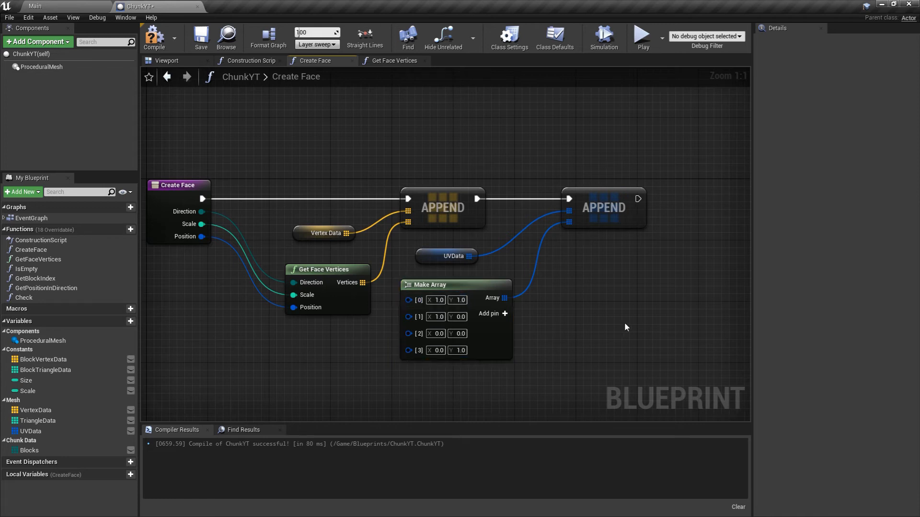
scroll(down, 3)
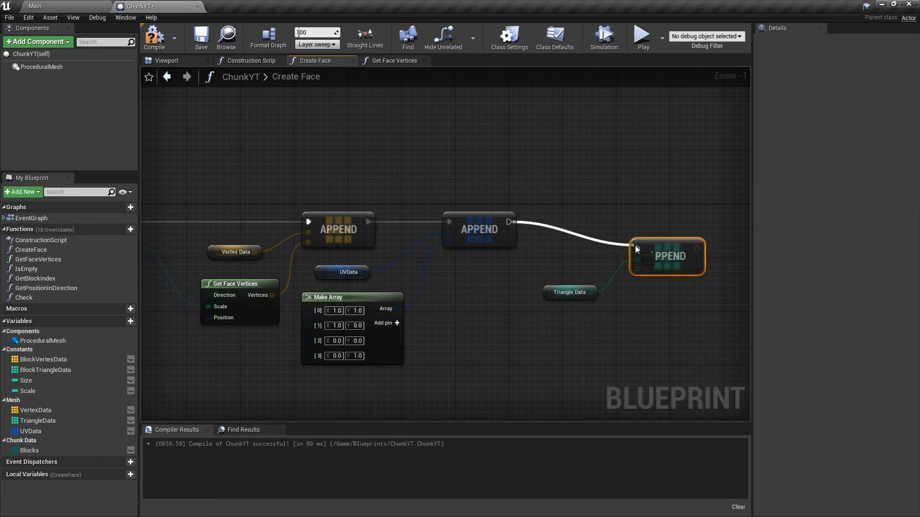
Chain an Append onto Triangle Data and add a Length node counting Vertex Data
drag(667, 256, 687, 230)
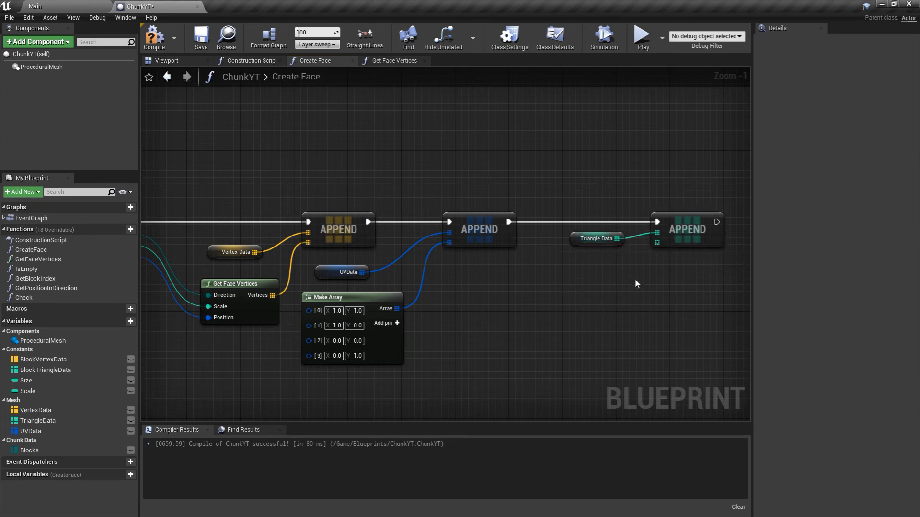
mouse_move(255, 288)
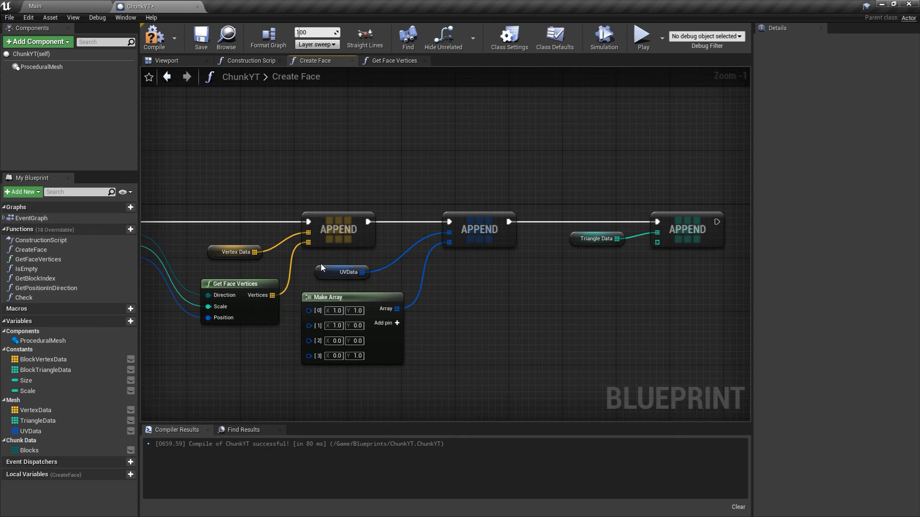
drag(329, 269, 367, 269)
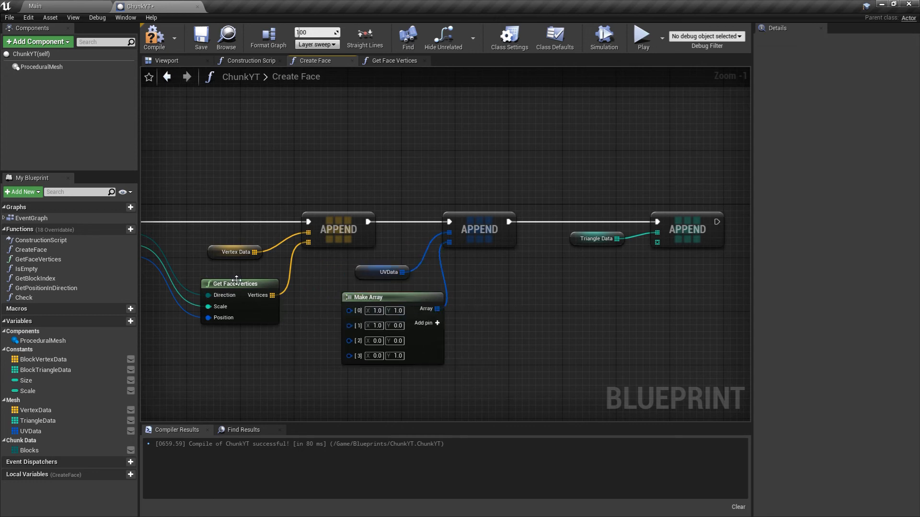
drag(256, 252, 340, 381)
text(len)
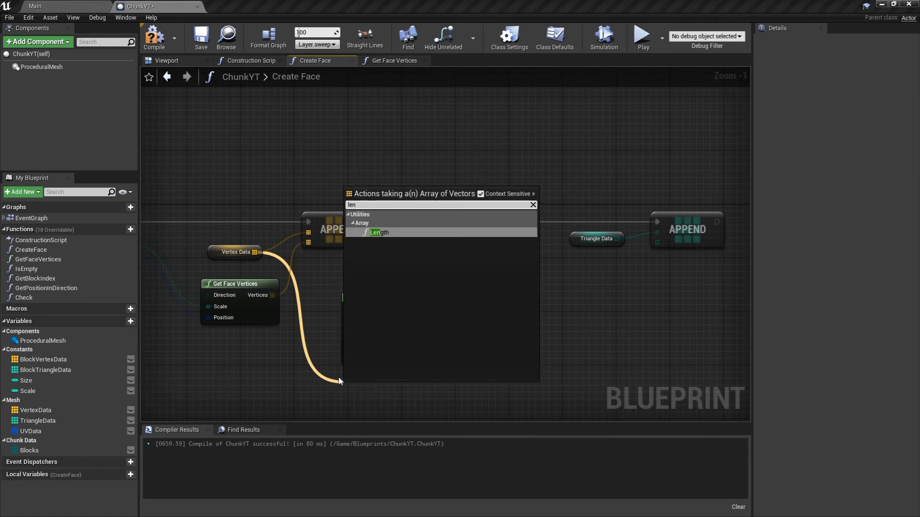
click(379, 232)
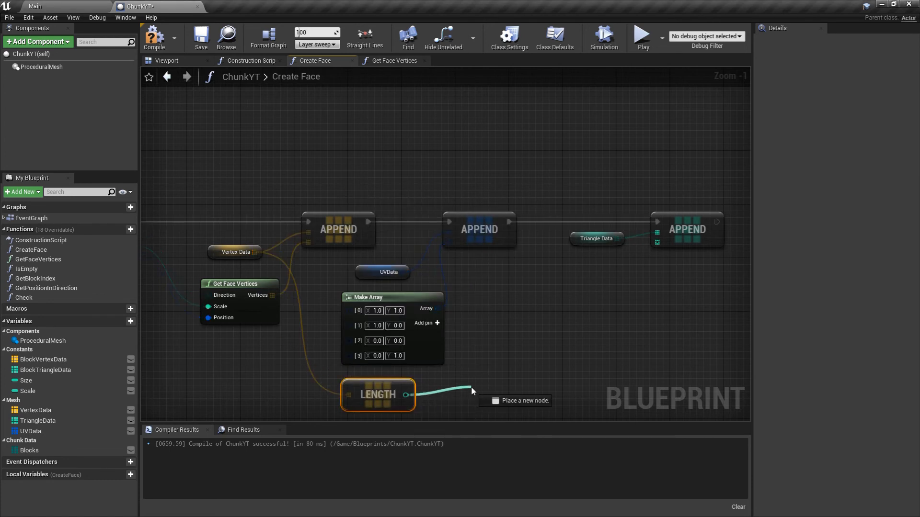
click(471, 392)
text(make)
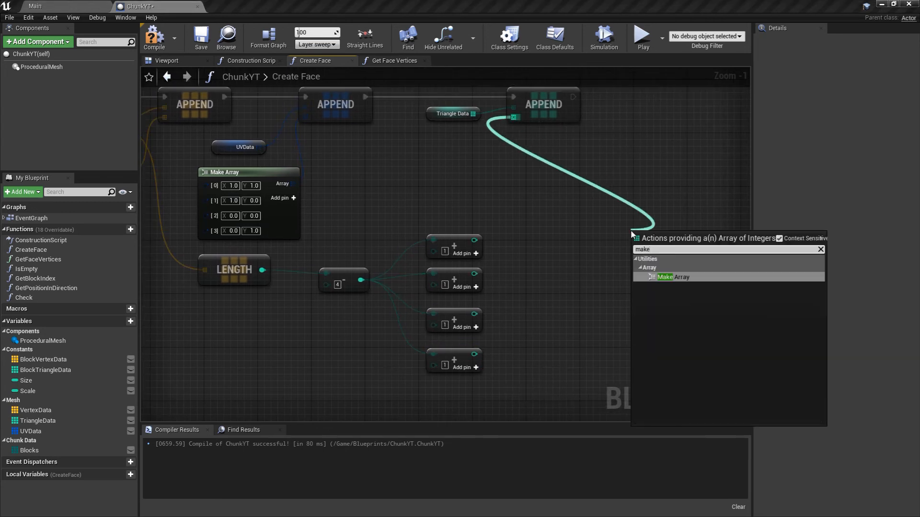
Build a six-entry Make Array of offset-sum indices feeding the Triangle Data append
click(673, 277)
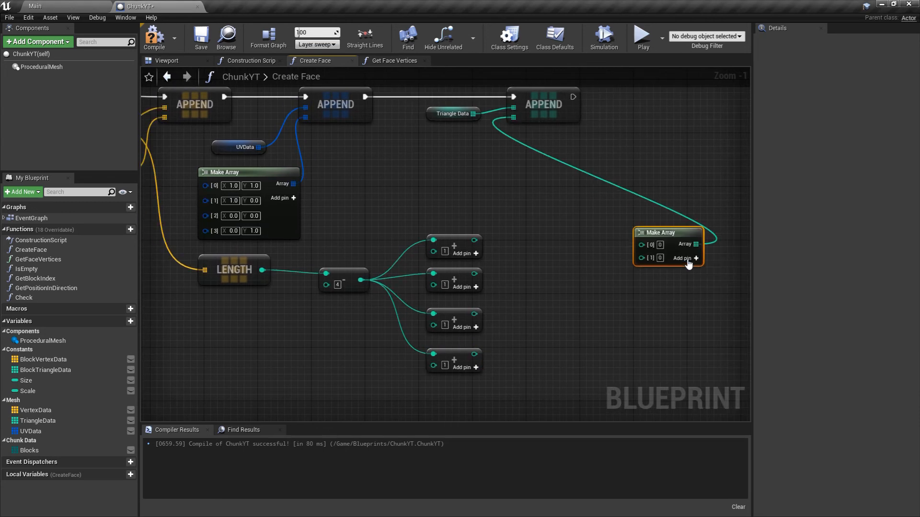
click(695, 259)
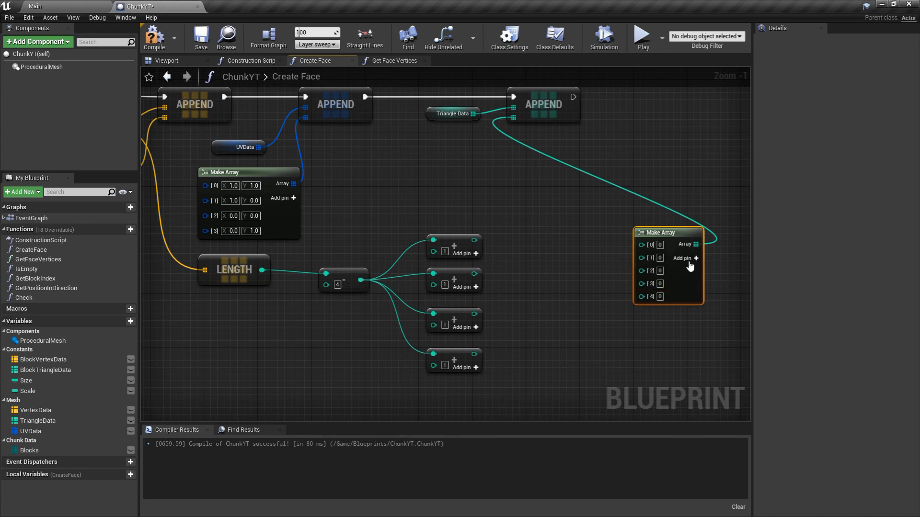
click(686, 258)
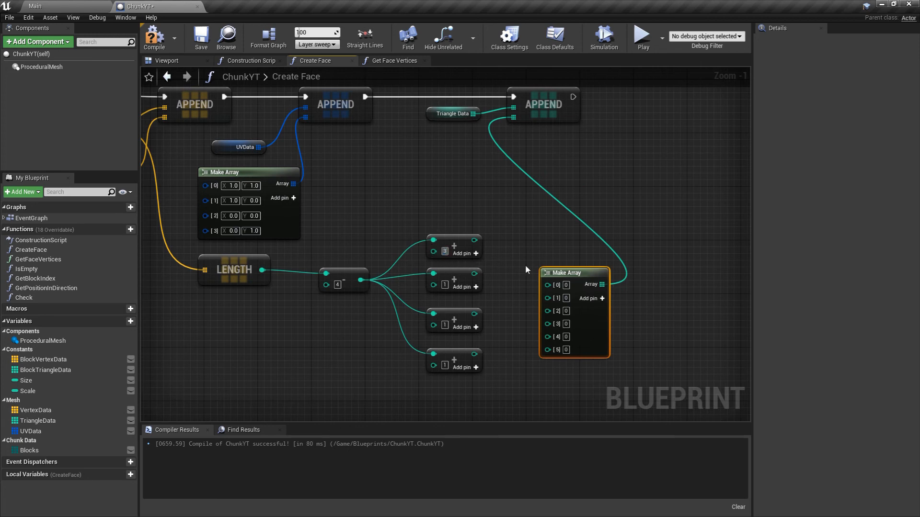
mouse_move(475, 291)
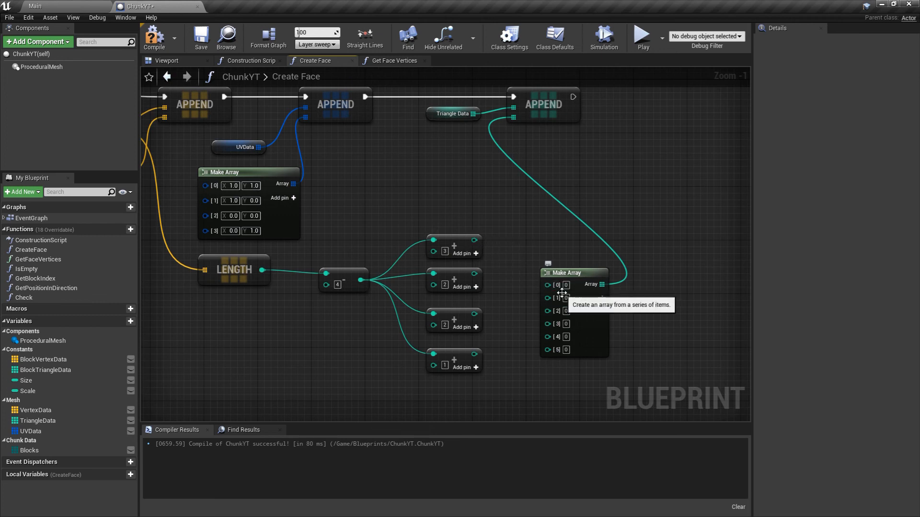
drag(567, 272, 566, 259)
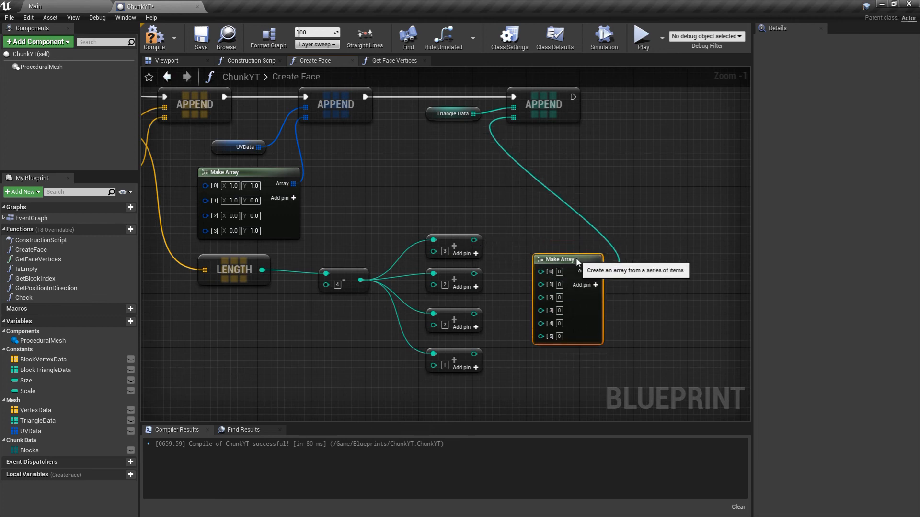
mouse_move(71, 386)
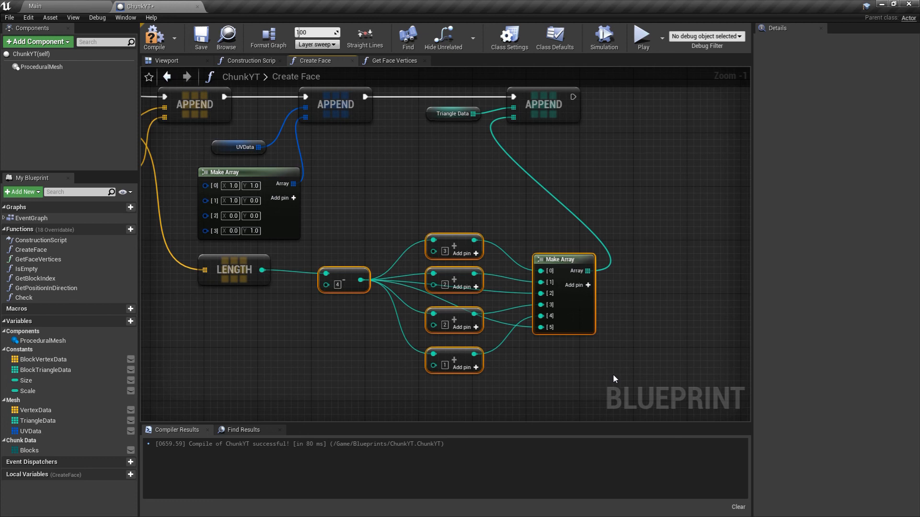
Compile ChunkYT with the finished Create Face triangle logic
scroll(down, 3)
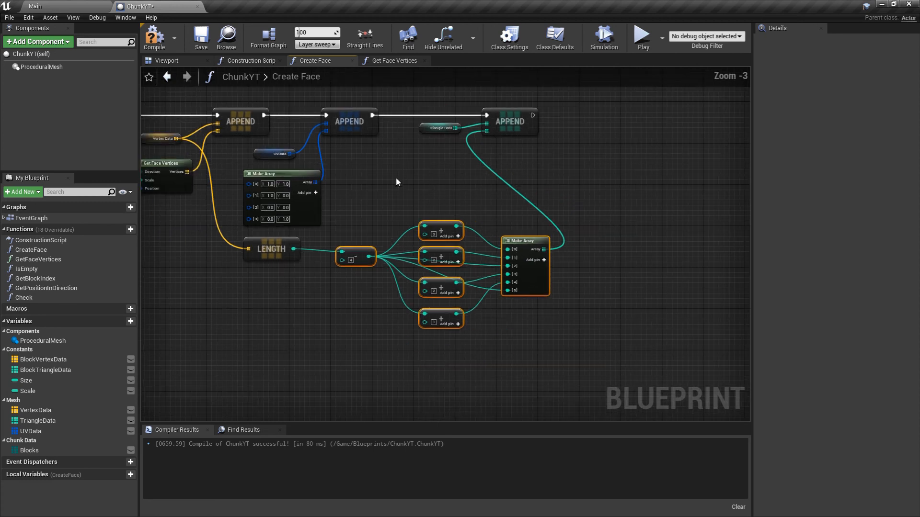
scroll(down, 3)
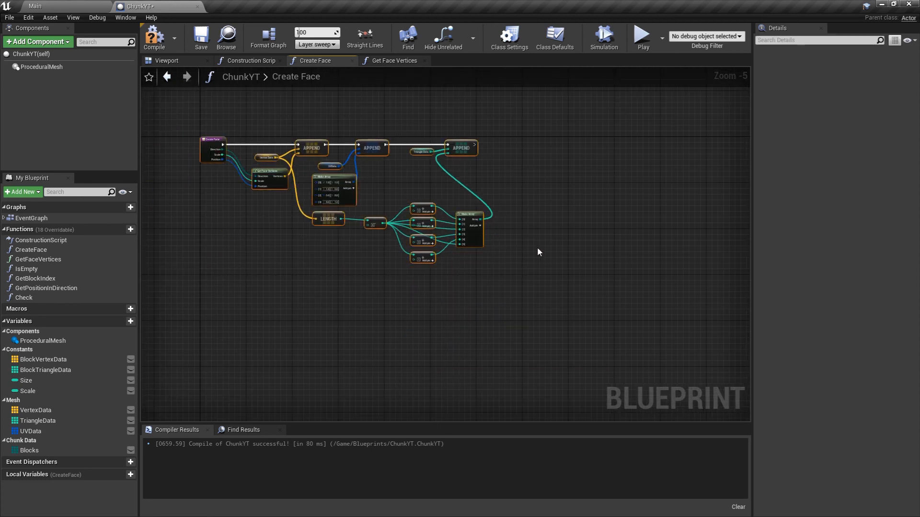
mouse_move(154, 38)
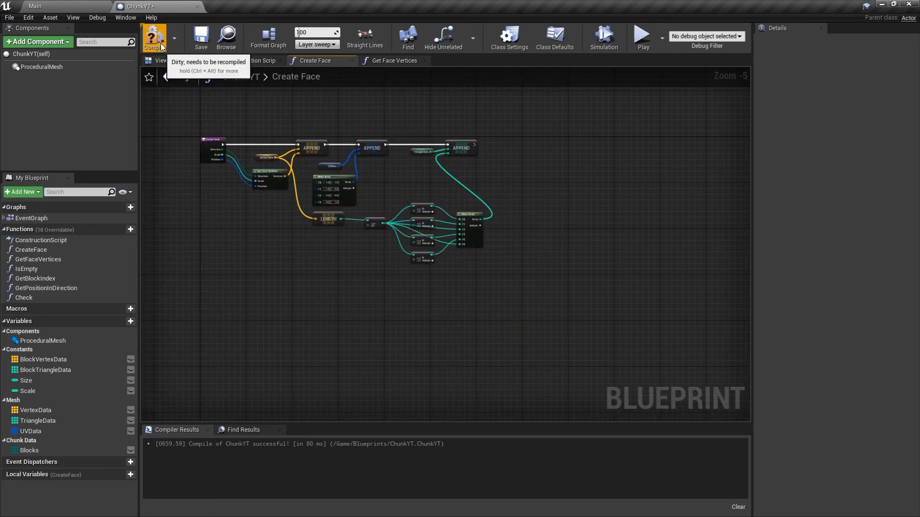
click(250, 61)
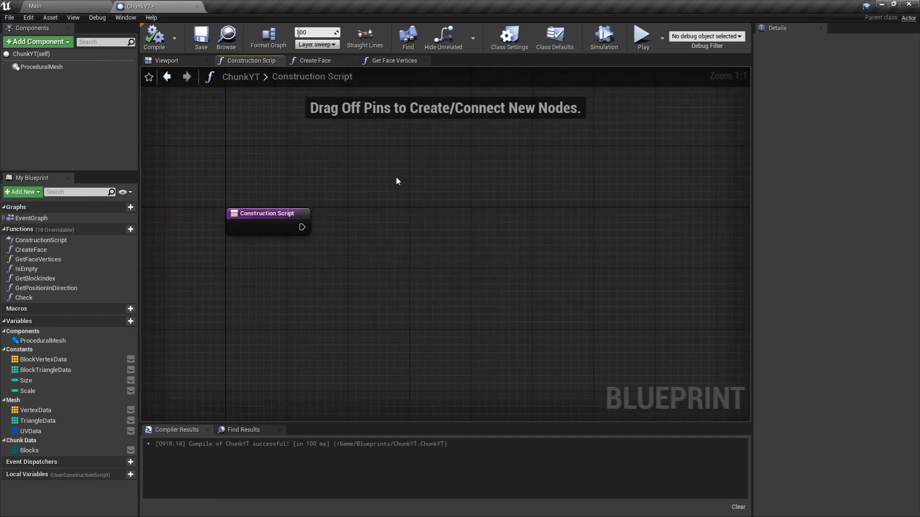
mouse_move(350, 260)
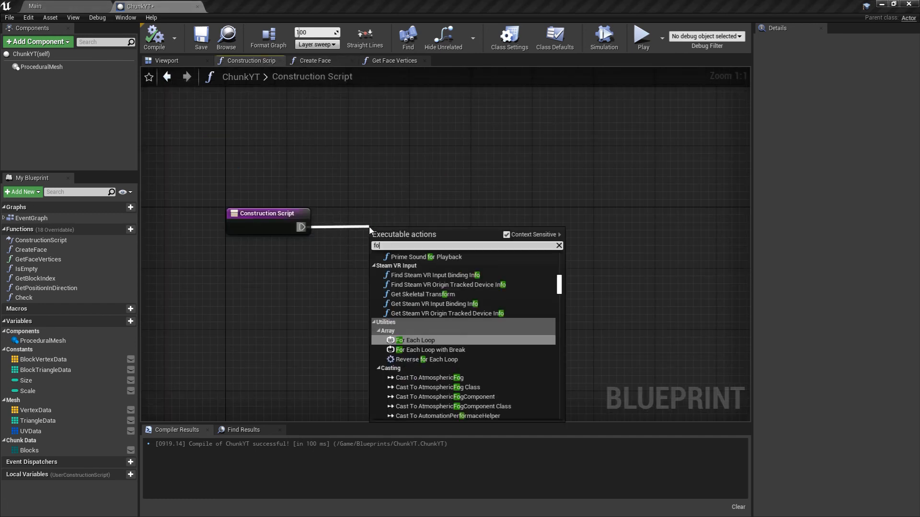
Add ForEach Direction calling Create Face per direction with Enum Value and Scale wired in
text(foreach d)
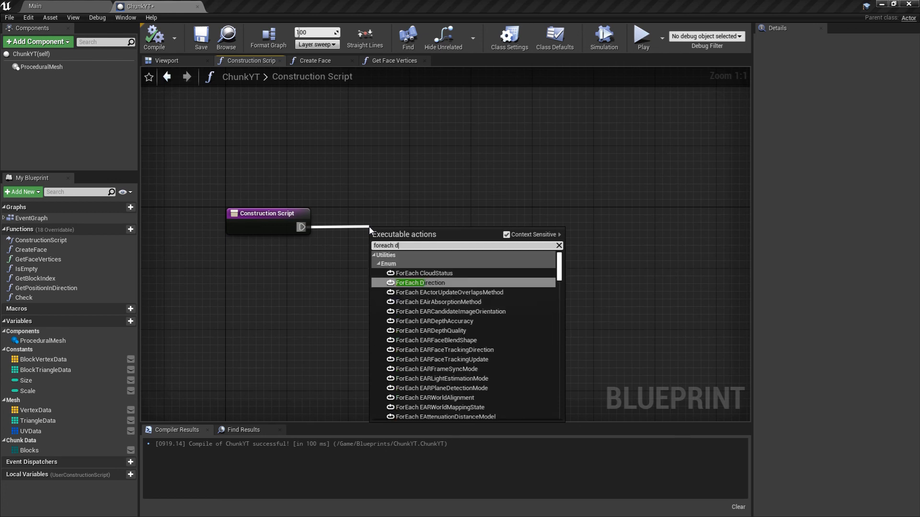
click(417, 282)
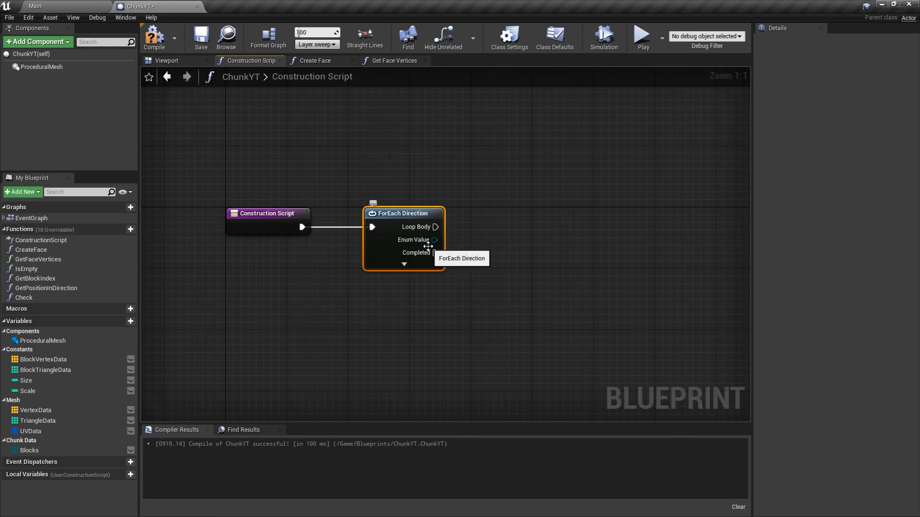
mouse_move(476, 241)
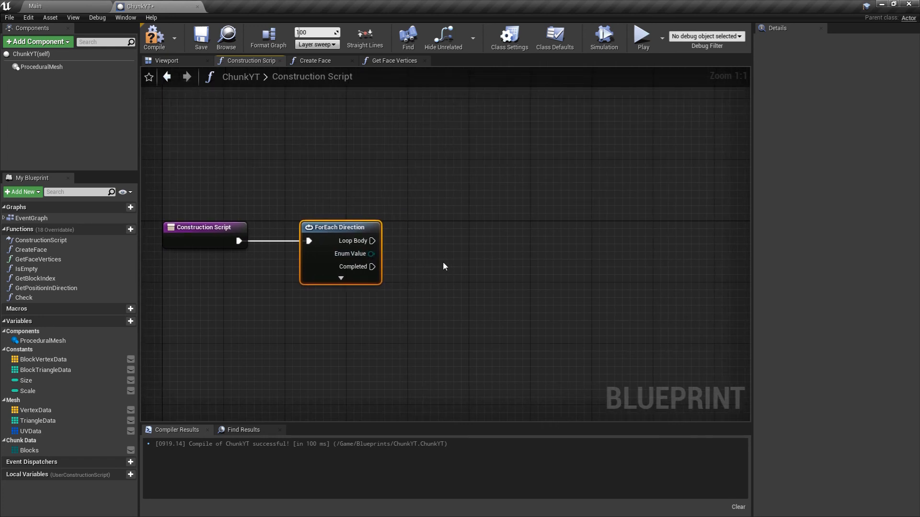
mouse_move(372, 241)
text(Creat)
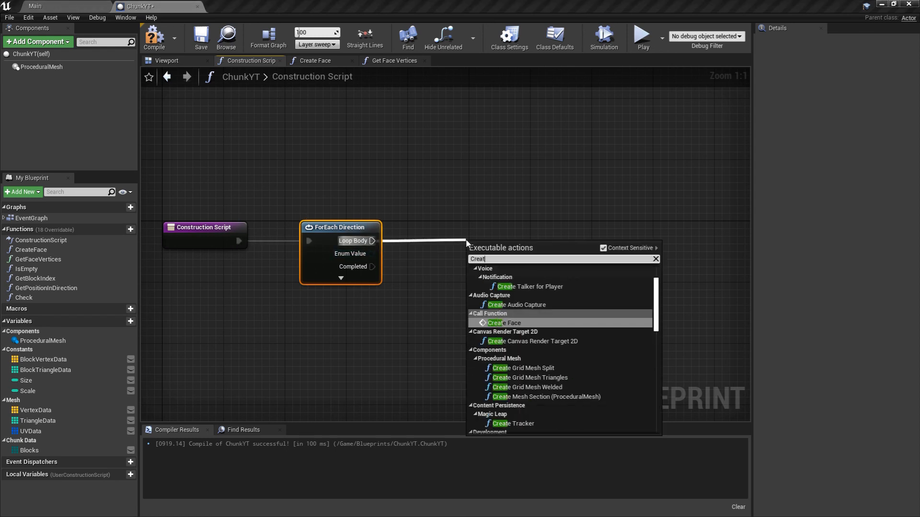
click(503, 323)
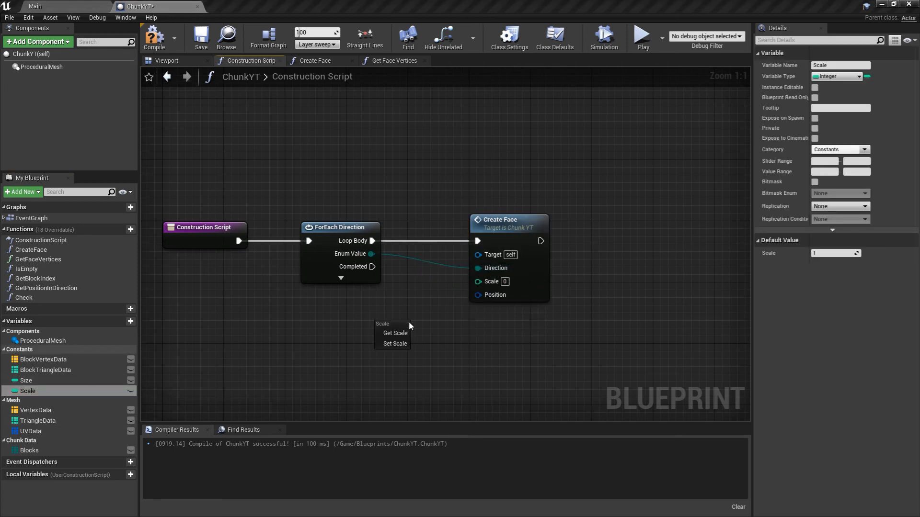
click(395, 333)
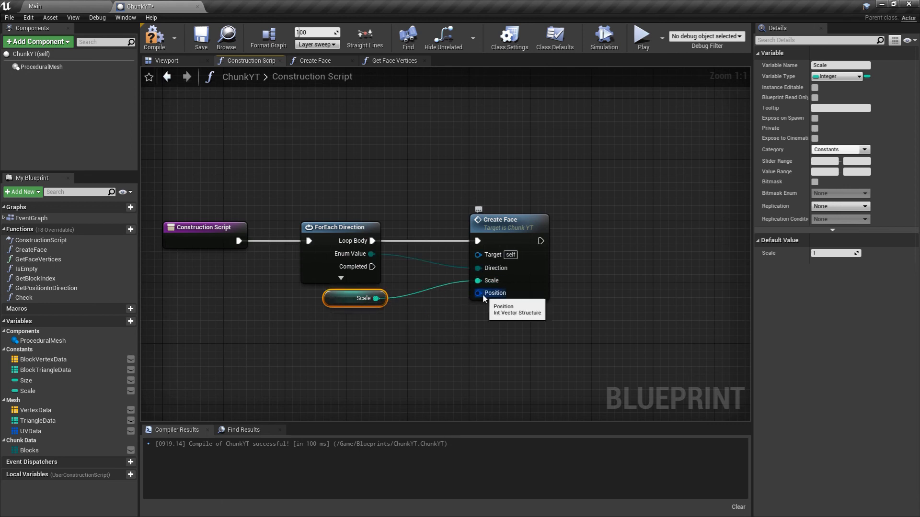
mouse_move(485, 327)
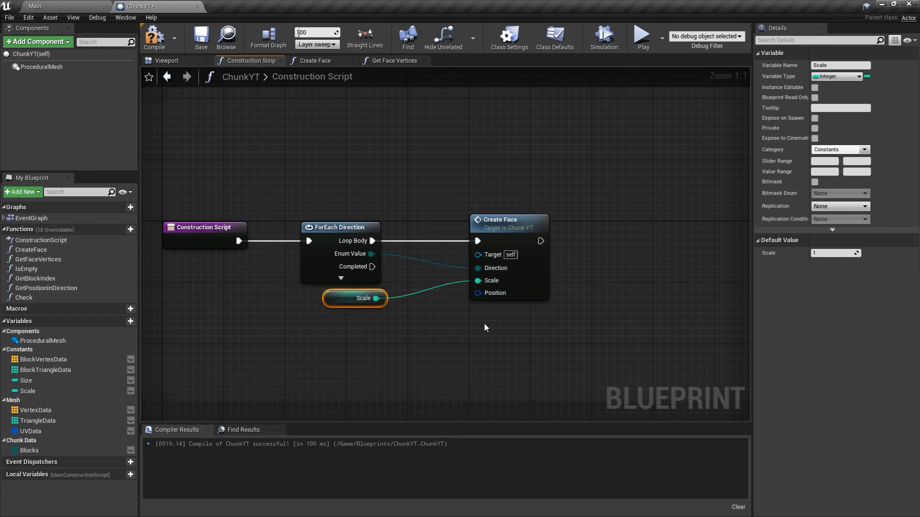
mouse_move(431, 346)
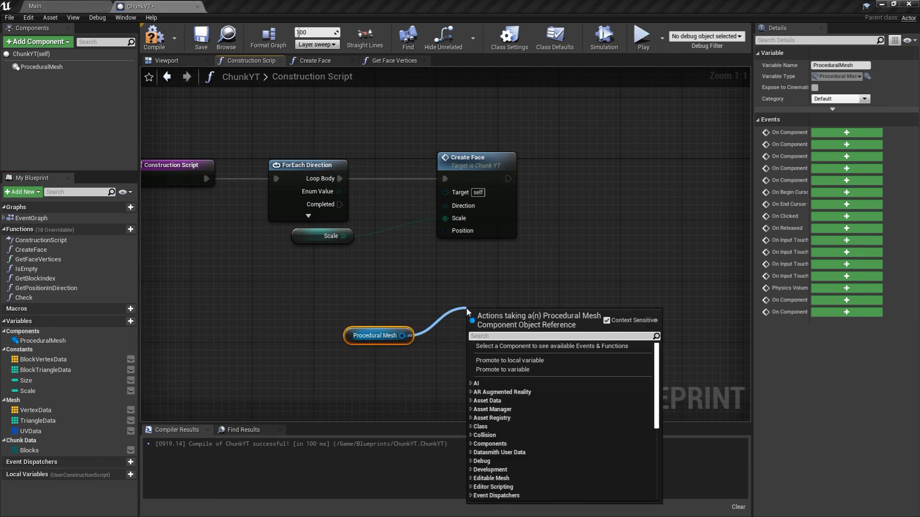
Add Create Mesh Section on loop Completed fed by Vertex, Triangle and UV Data, then compile
text(Create)
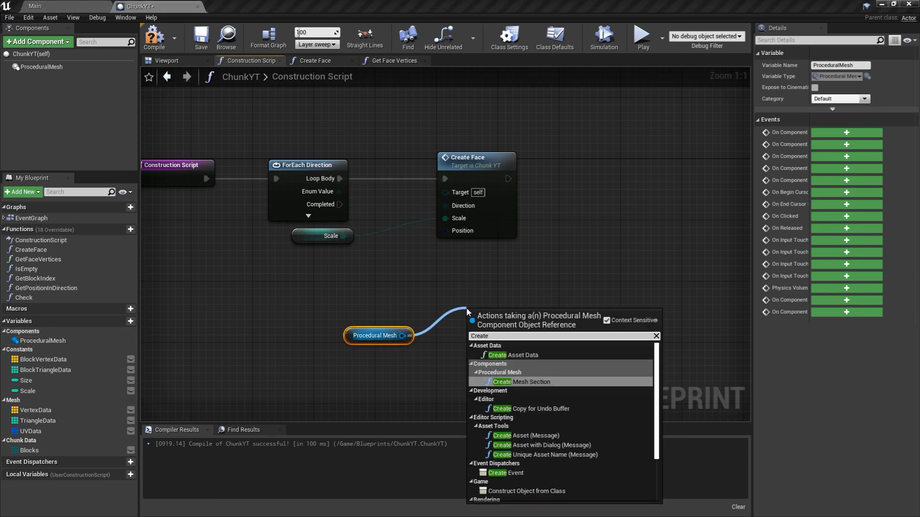
click(520, 382)
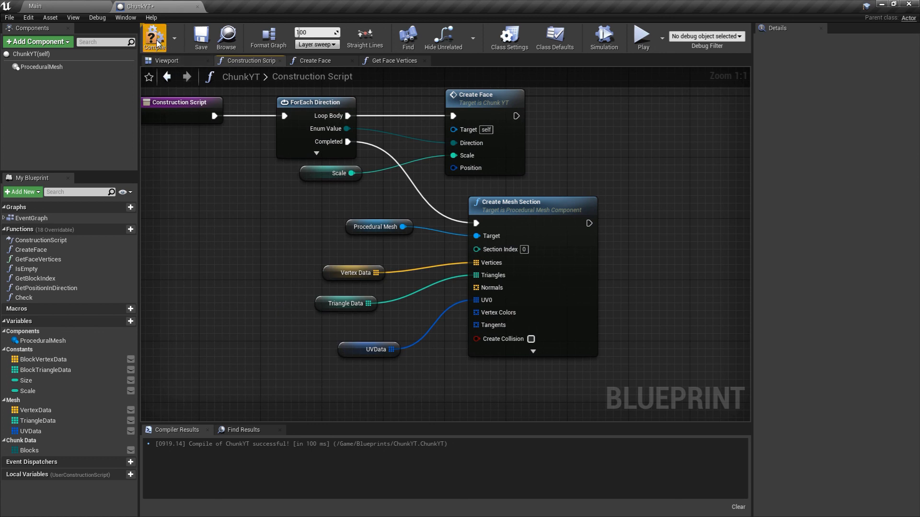
click(166, 61)
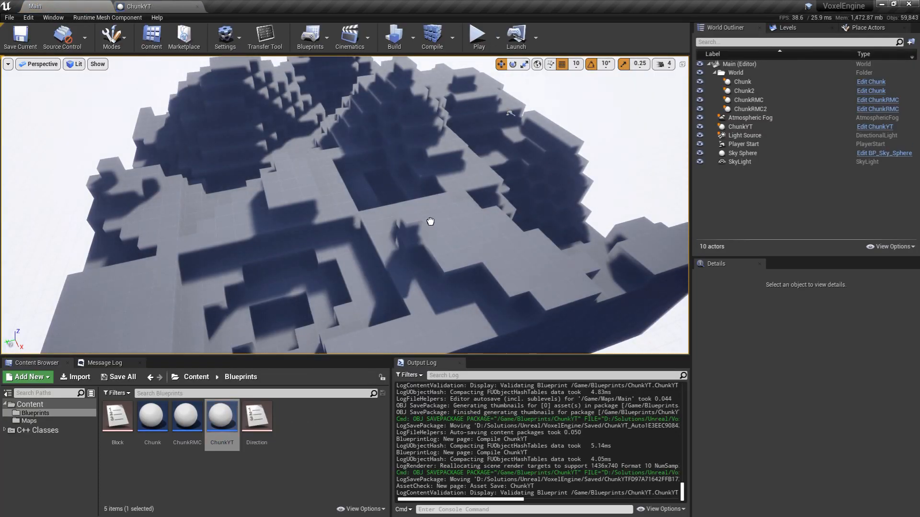
Select the ChunkYT actor and view its generated cube on the terrain
click(740, 127)
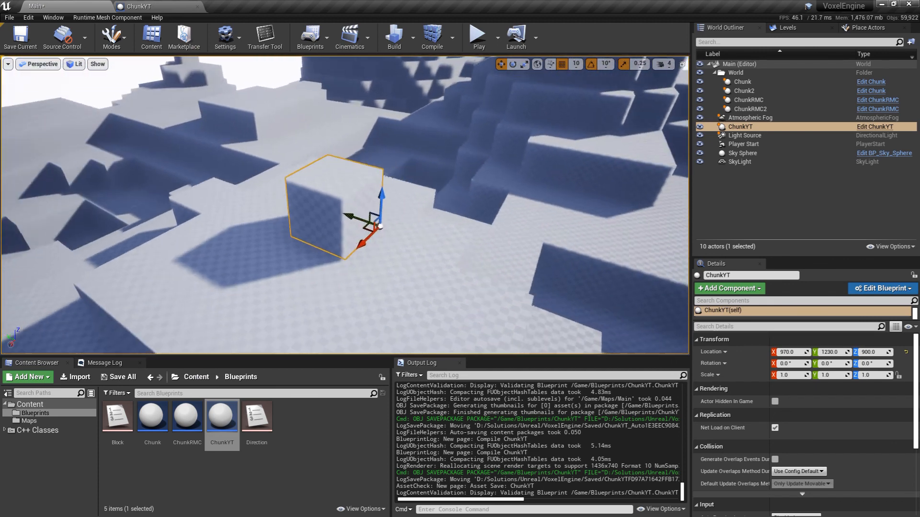
drag(369, 220, 326, 193)
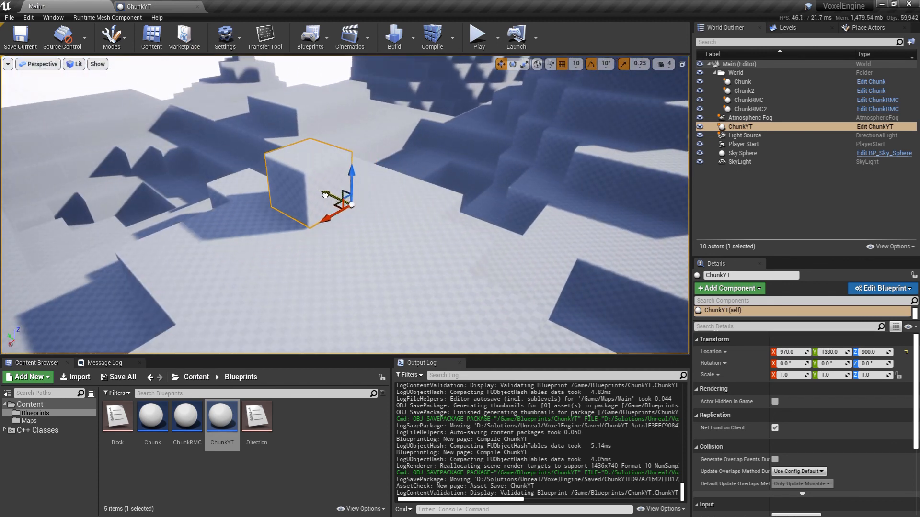